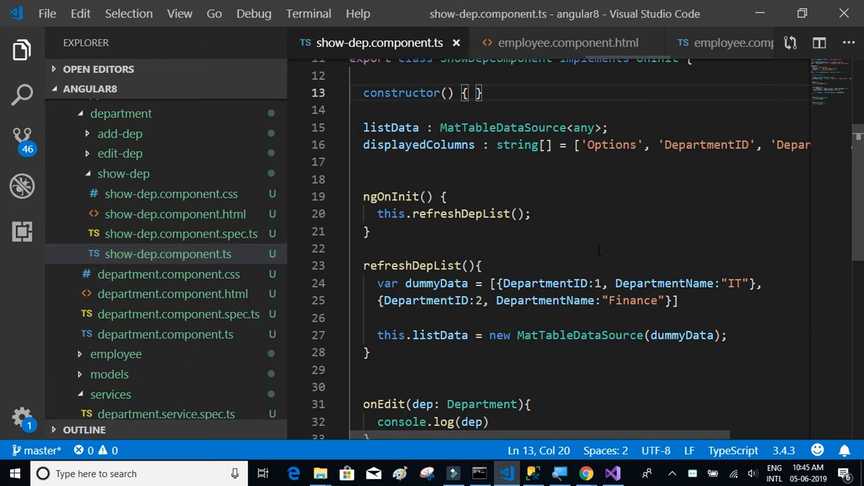
scroll(down, 3)
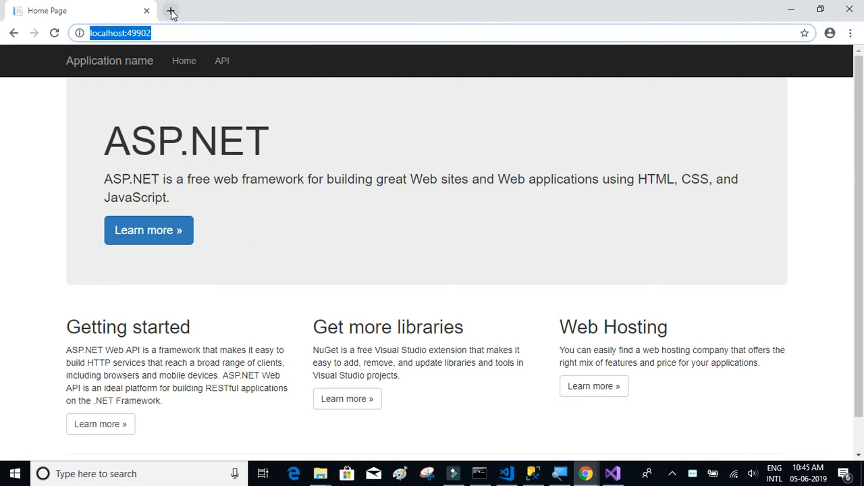
text(http://localhost:49902/api/department)
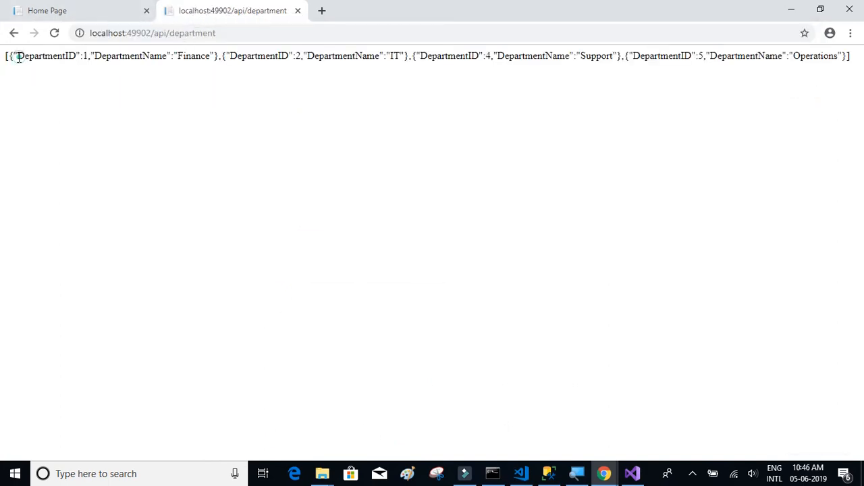
click(54, 32)
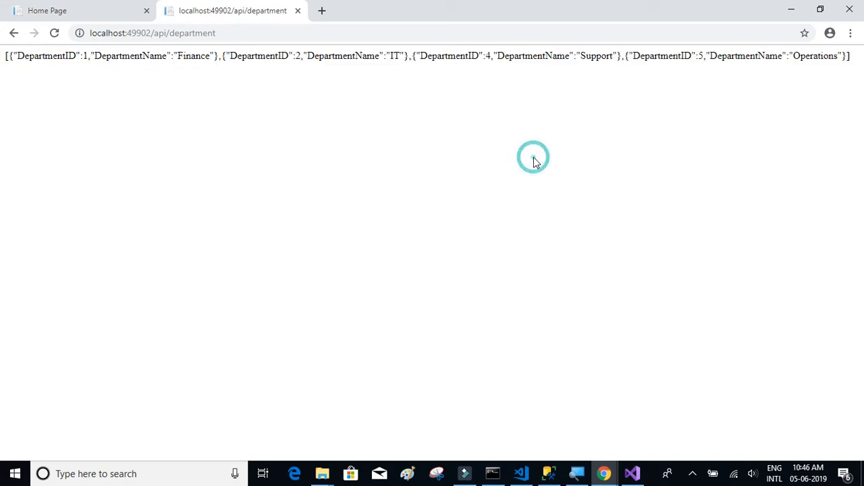
click(152, 33)
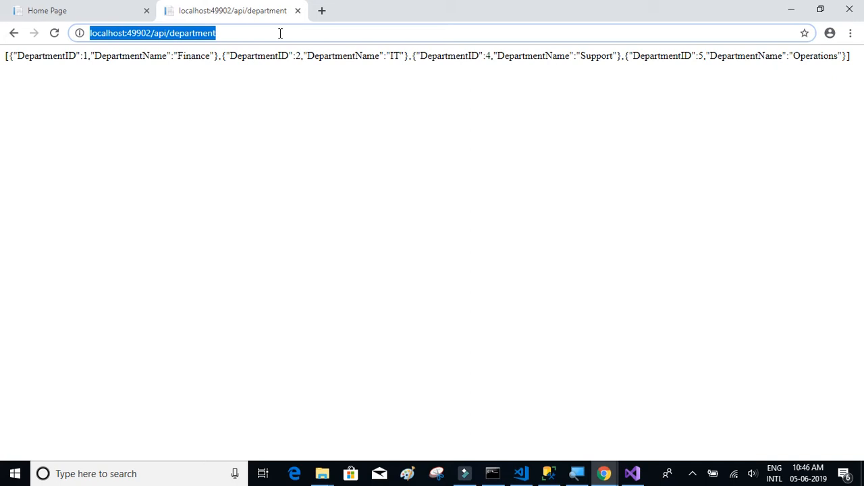
mouse_move(493, 417)
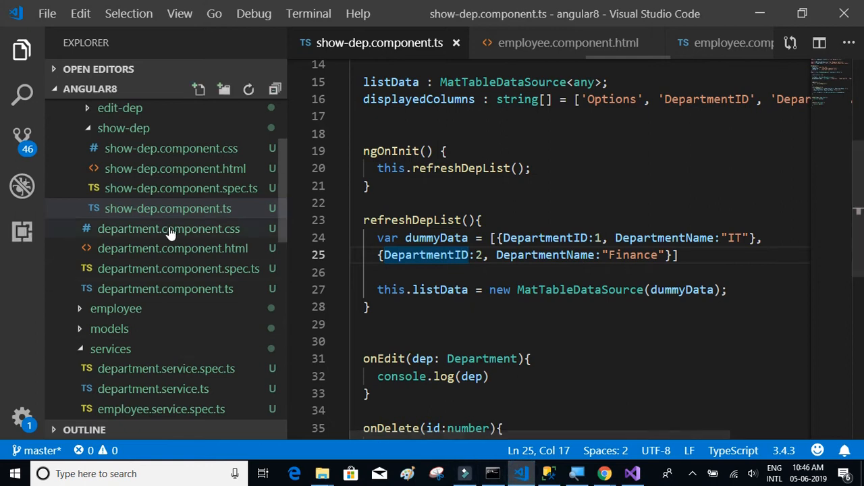
scroll(down, 3)
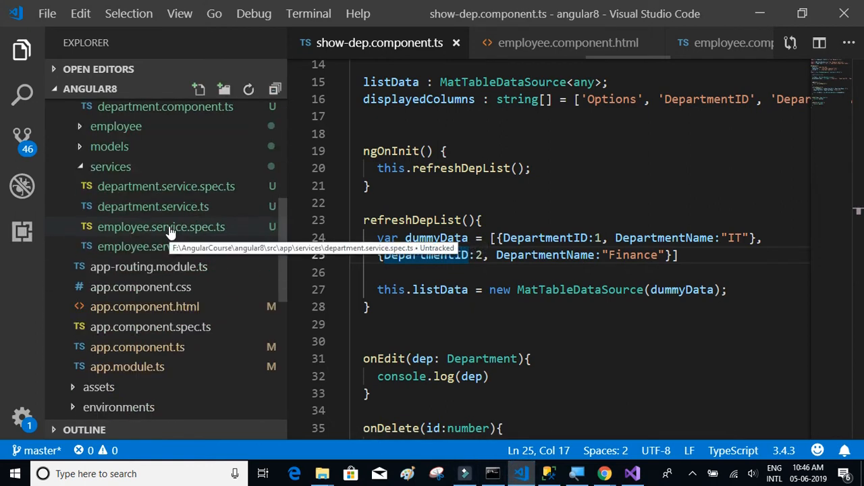
mouse_move(175, 213)
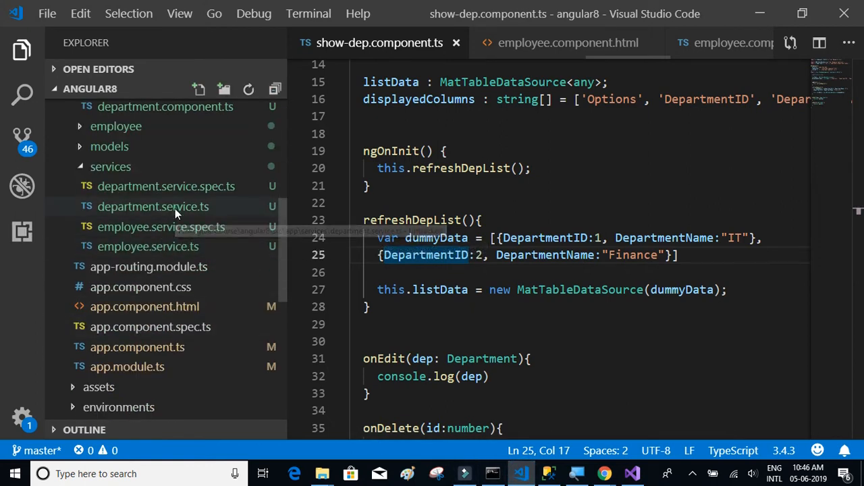
click(153, 205)
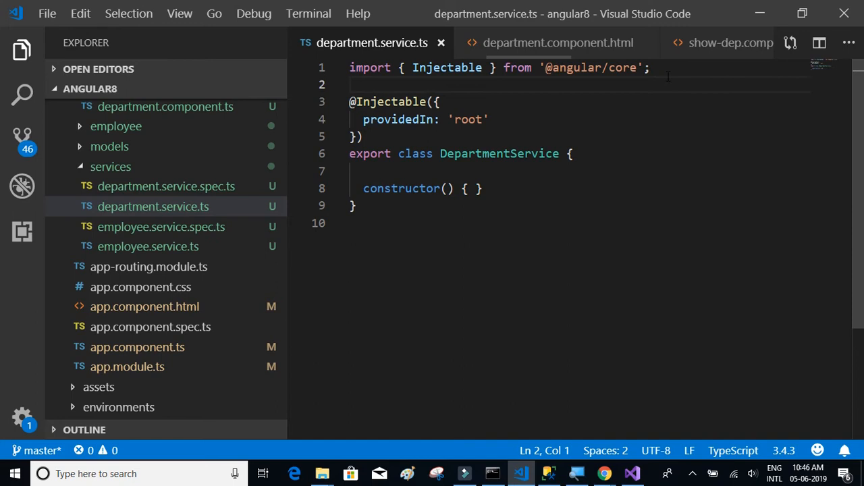
key(Enter)
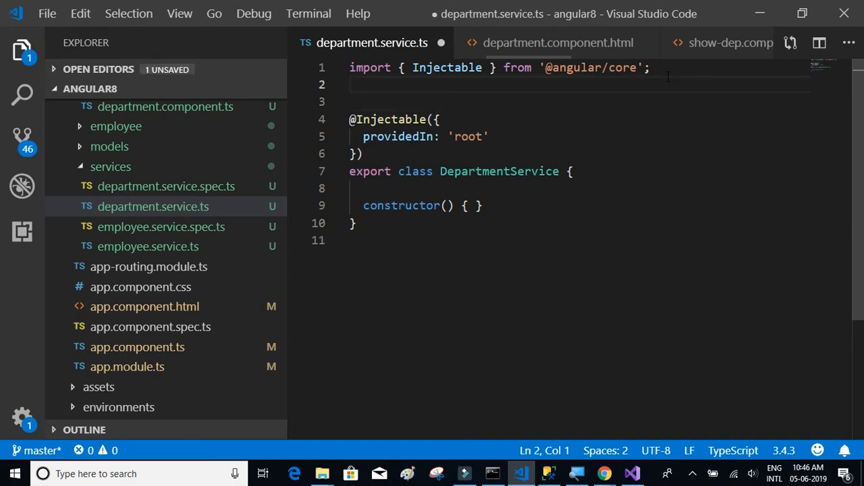
text(impor)
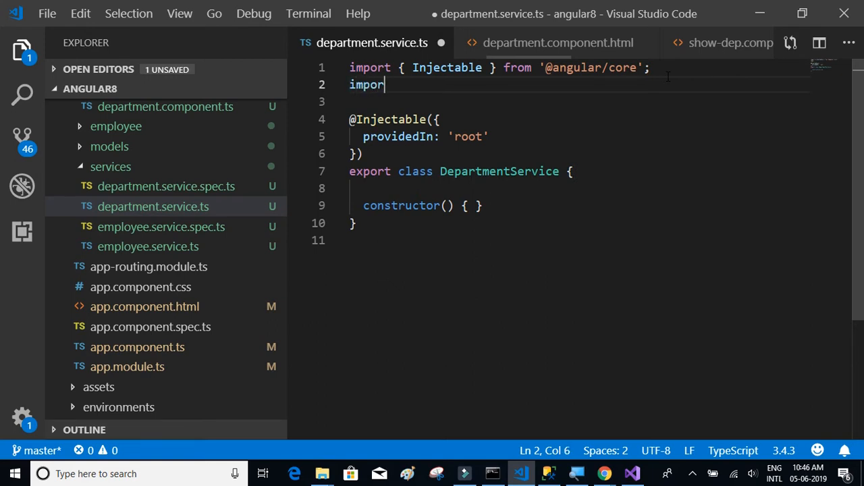
text({})
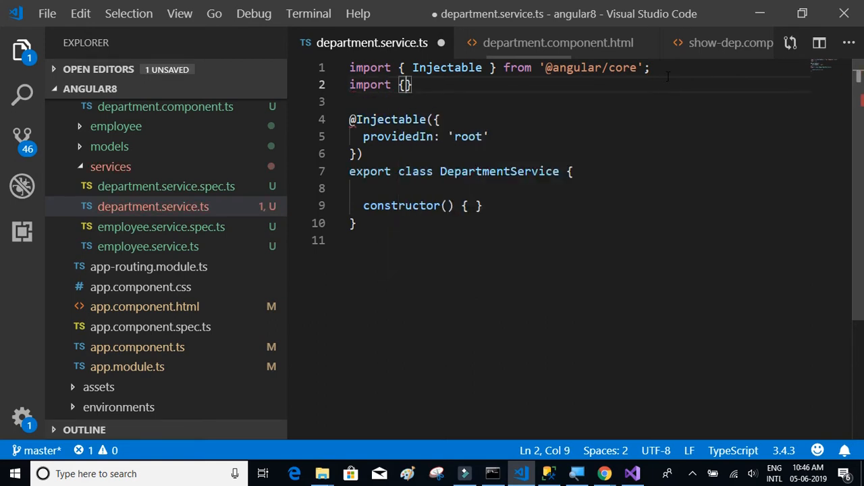
text(Http)
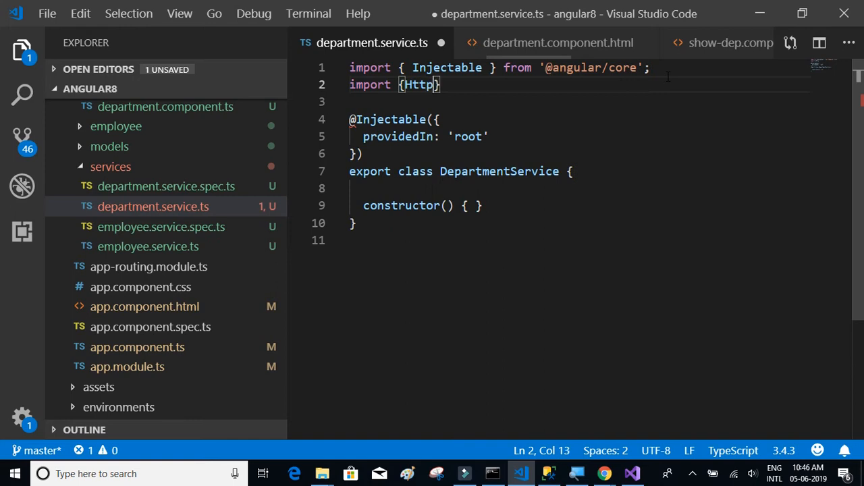
text(Clien)
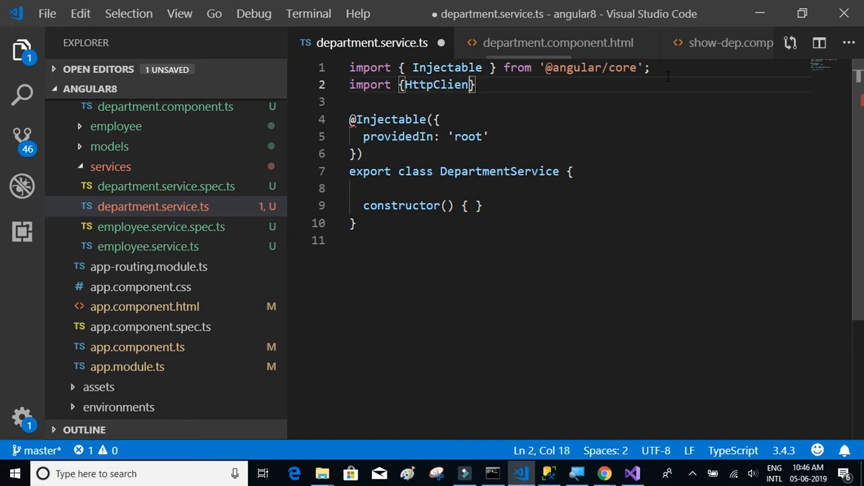
text(} from '@)
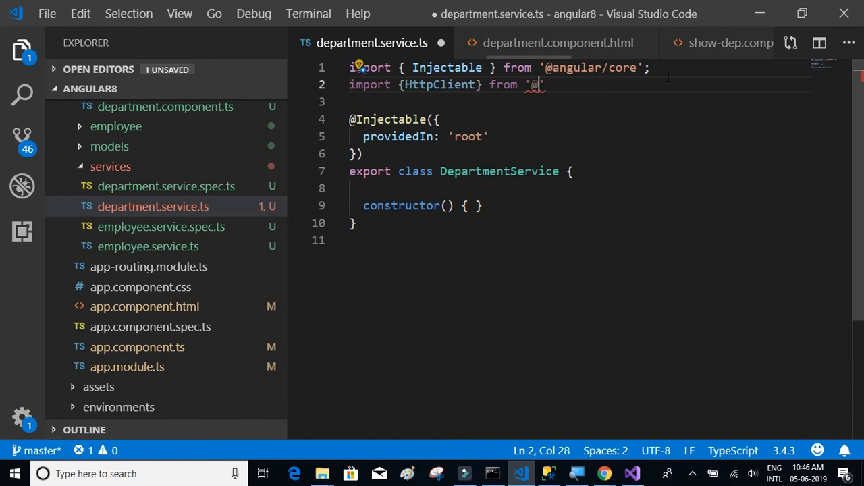
text(angl)
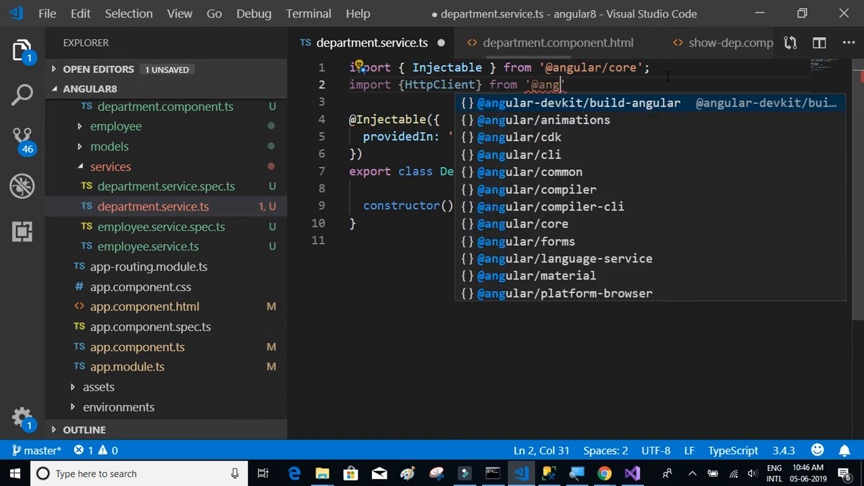
text(u)
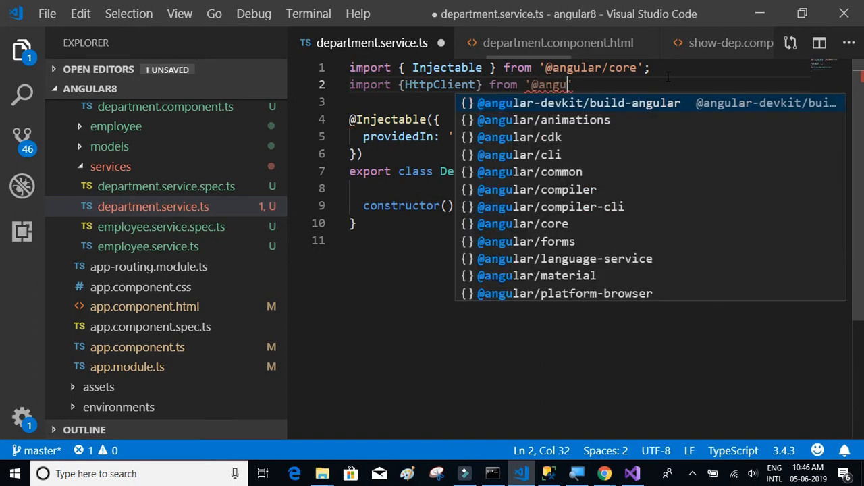
text(/)
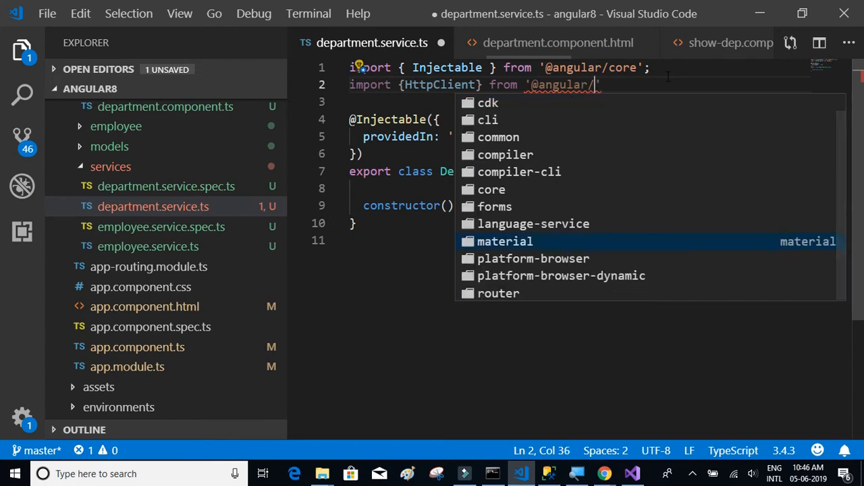
text(common/)
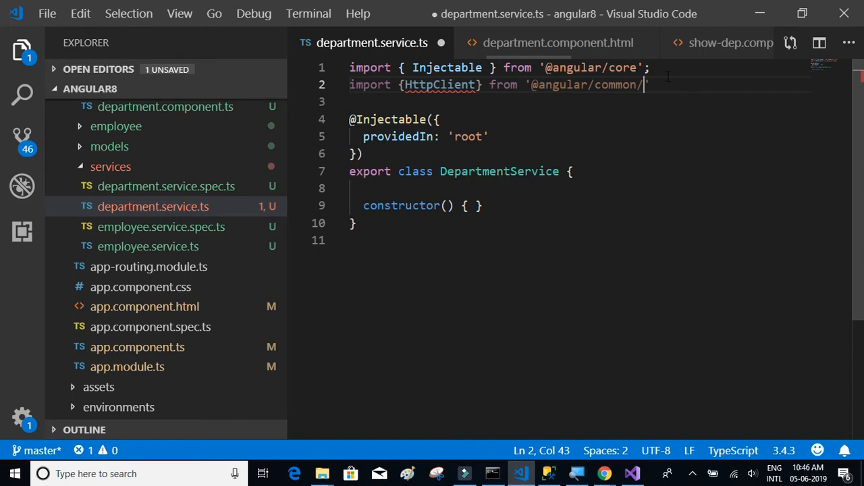
text(http')
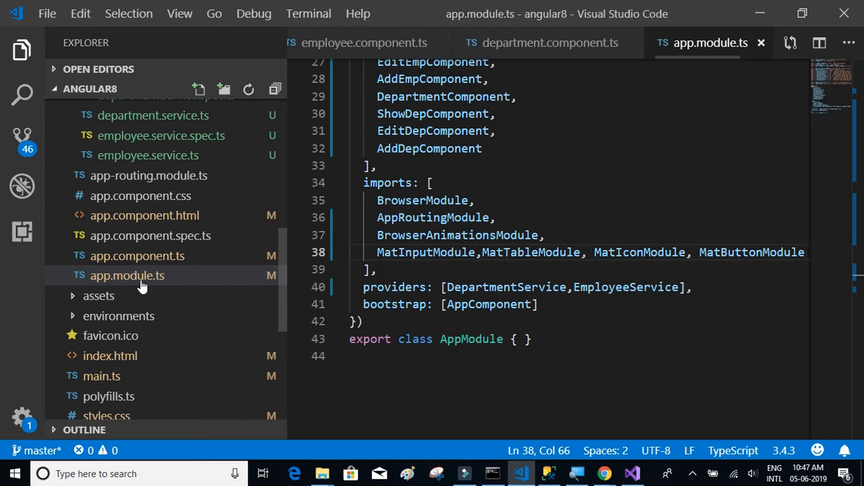
scroll(up, 3)
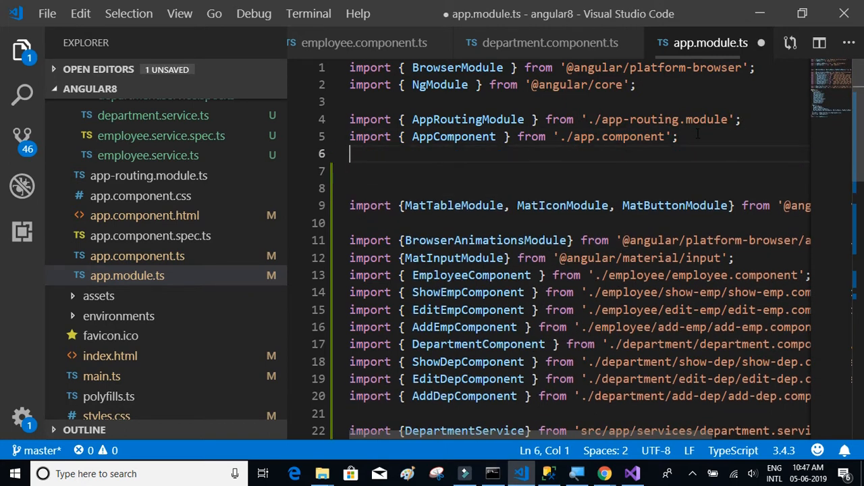
text(import)
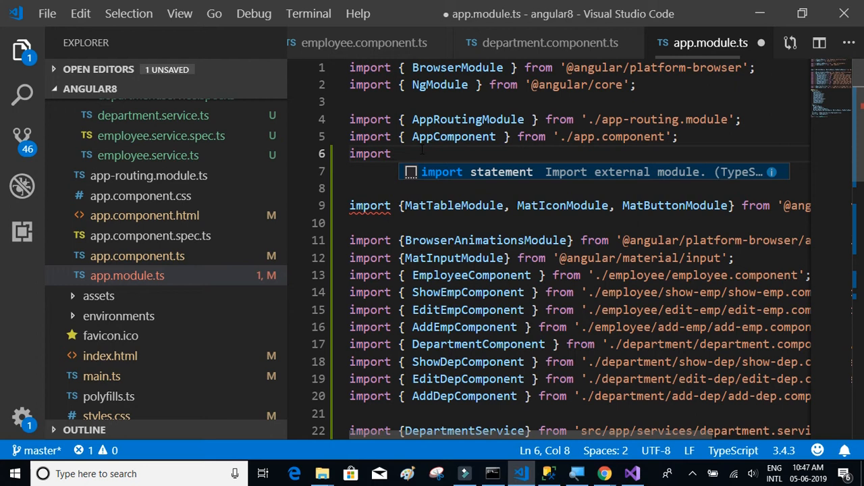
text({})
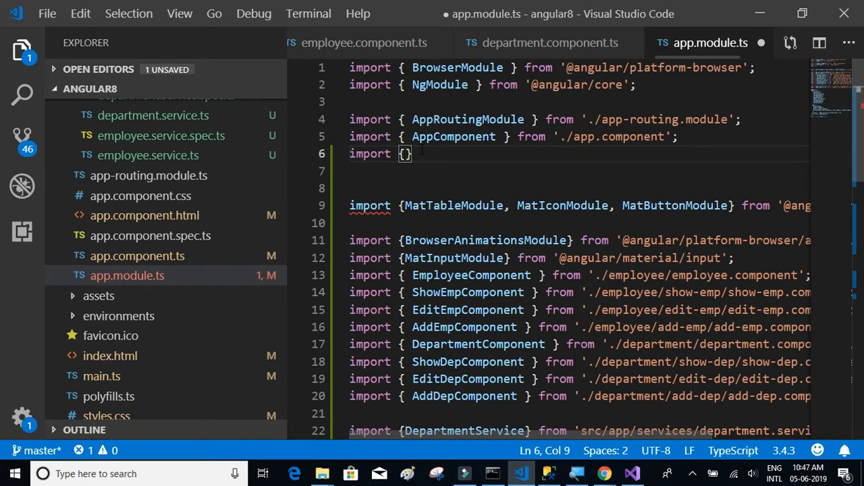
text(Ht)
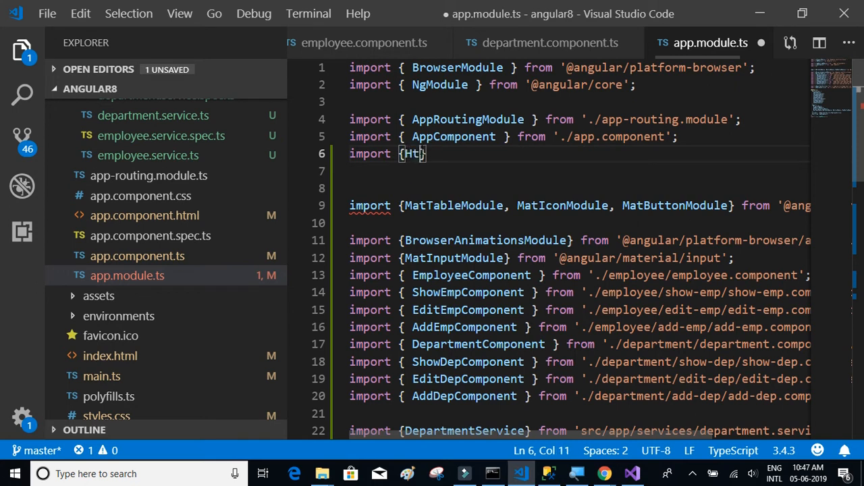
text(tpClient)
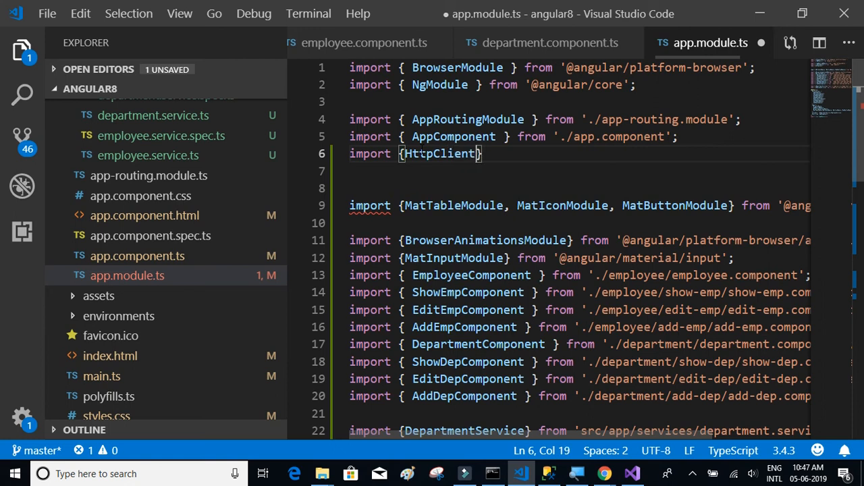
text(Module)
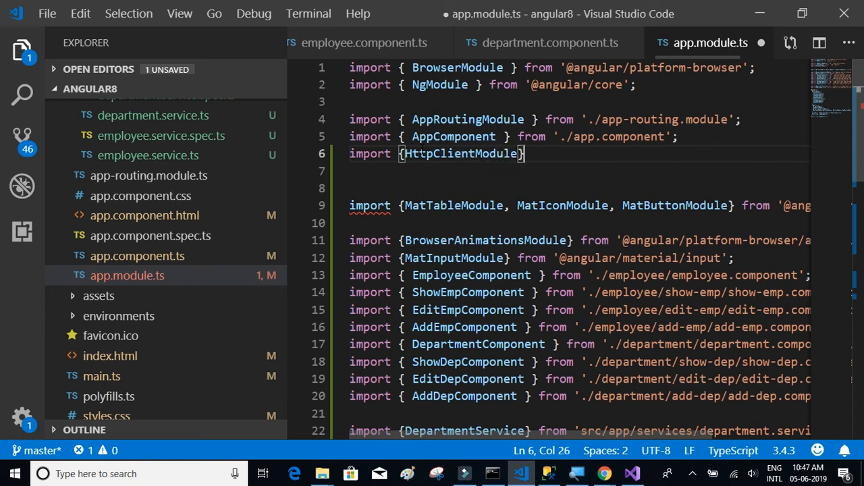
text(from '')
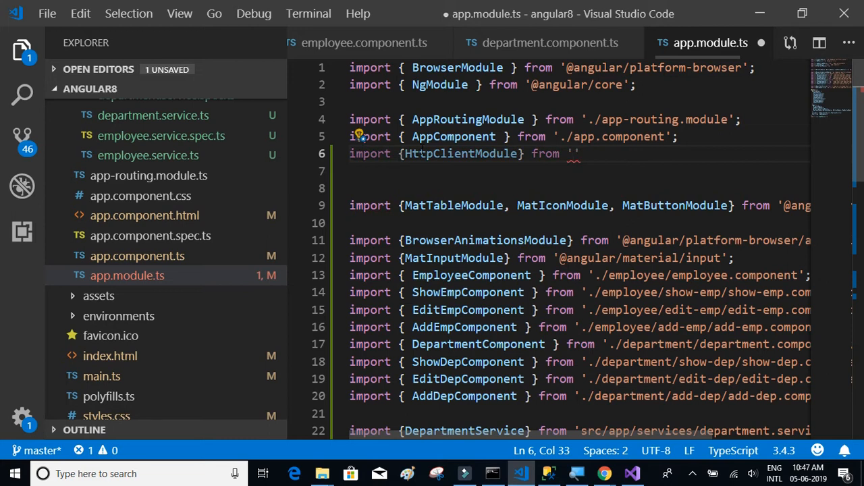
text(@ang)
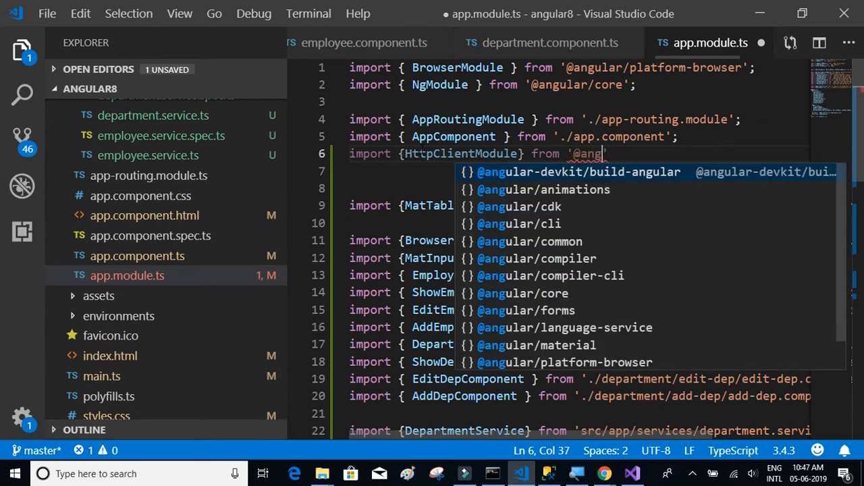
text(ular/)
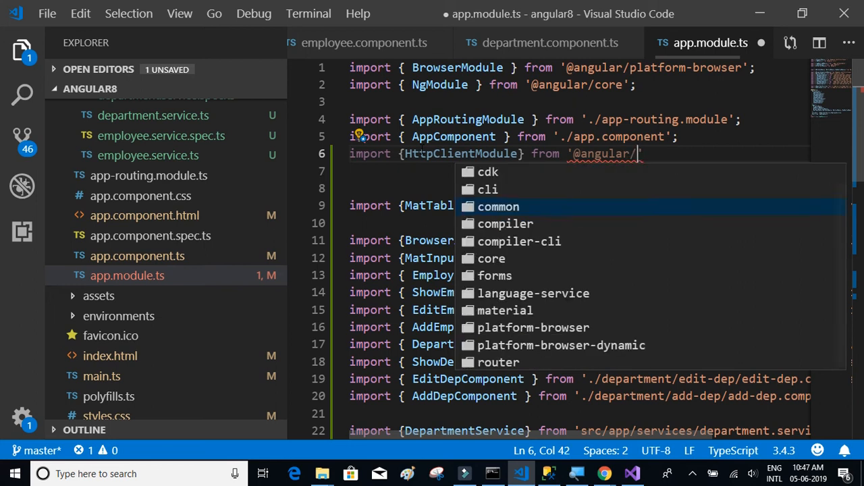
text(c)
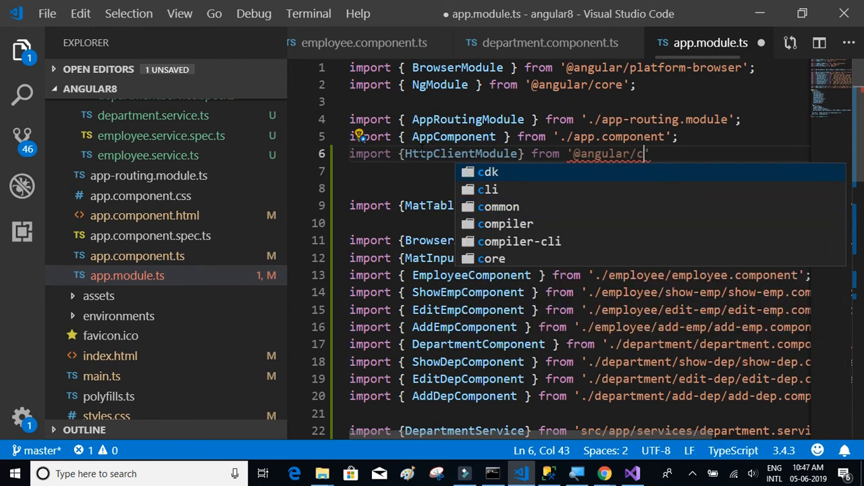
text(ommon)
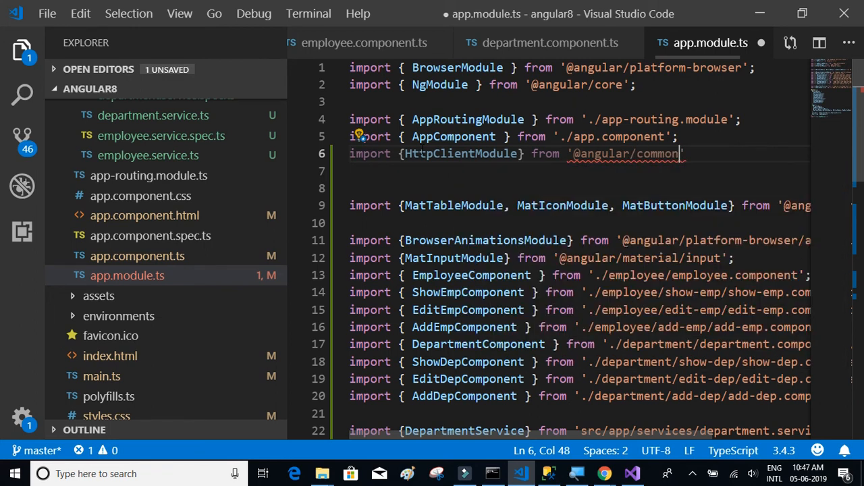
text(/)
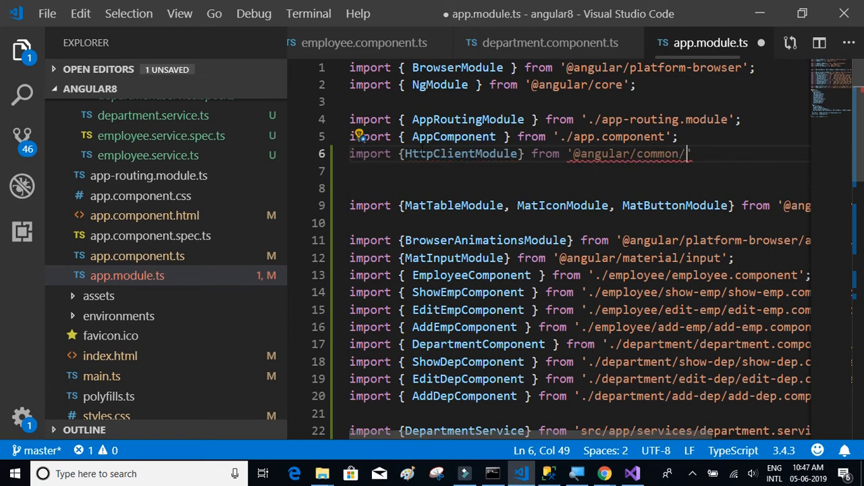
text(h)
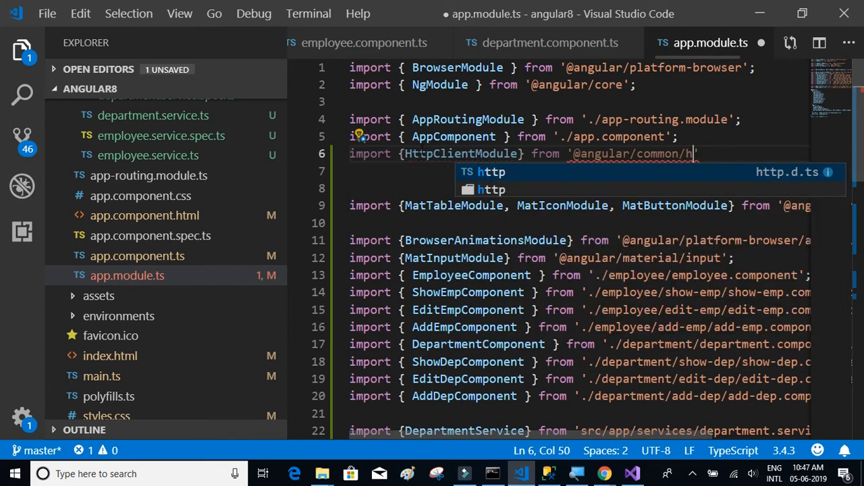
key(Enter)
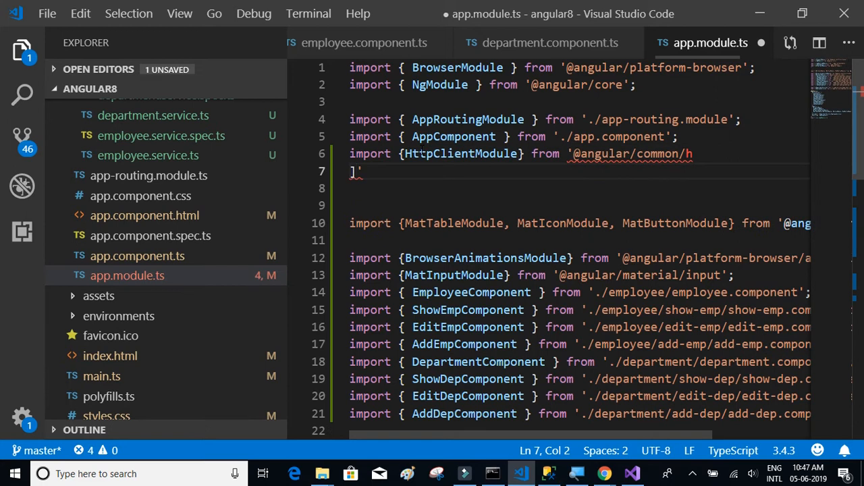
text(t)
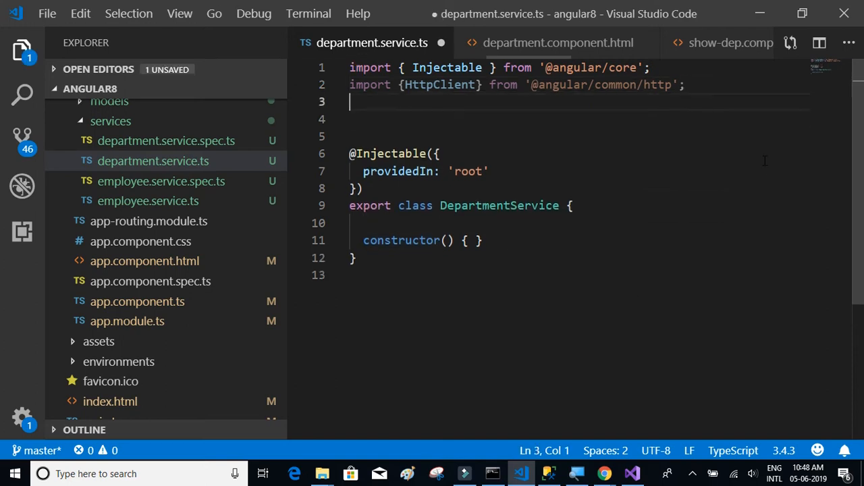
Step: Import Department from 'src/app/models/department-model' in department.service.ts
text(impo)
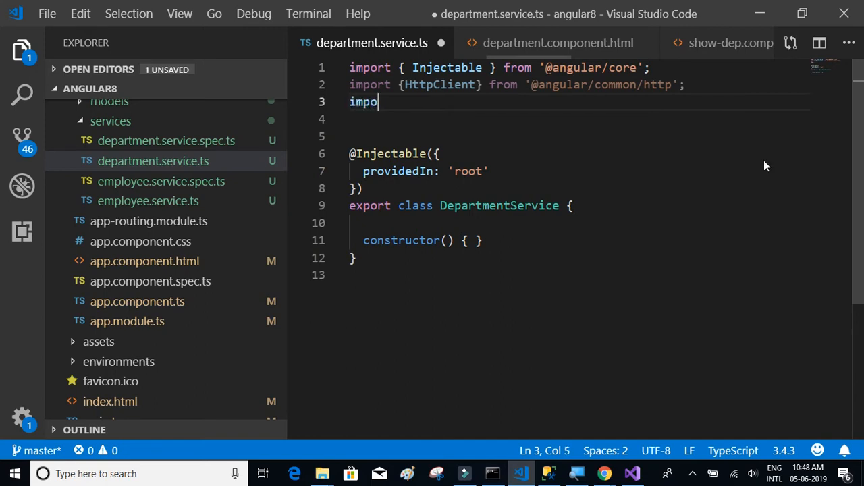
text(rt {})
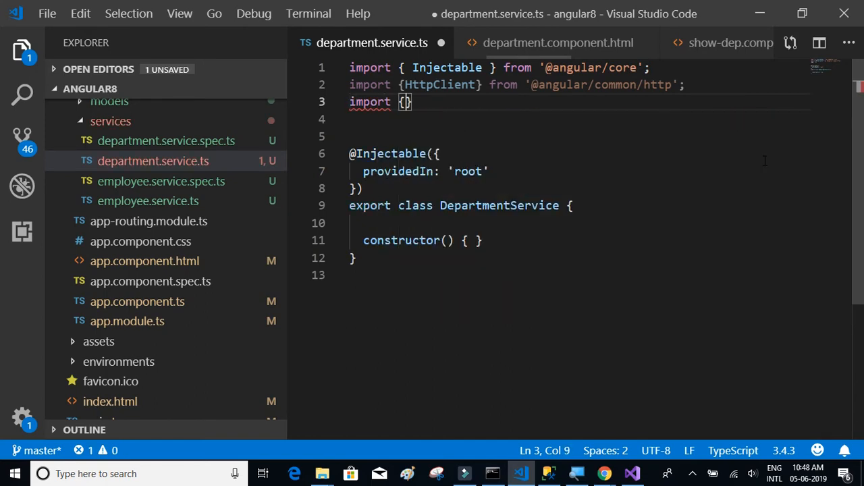
text(Department)
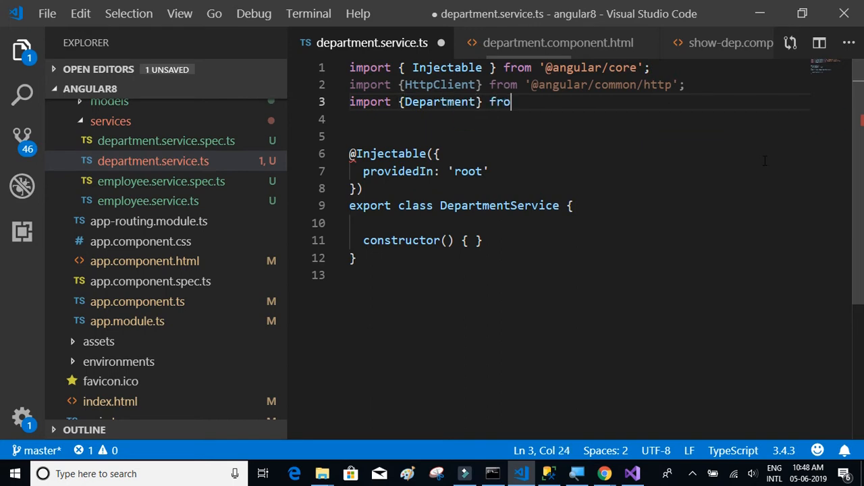
text(m ')
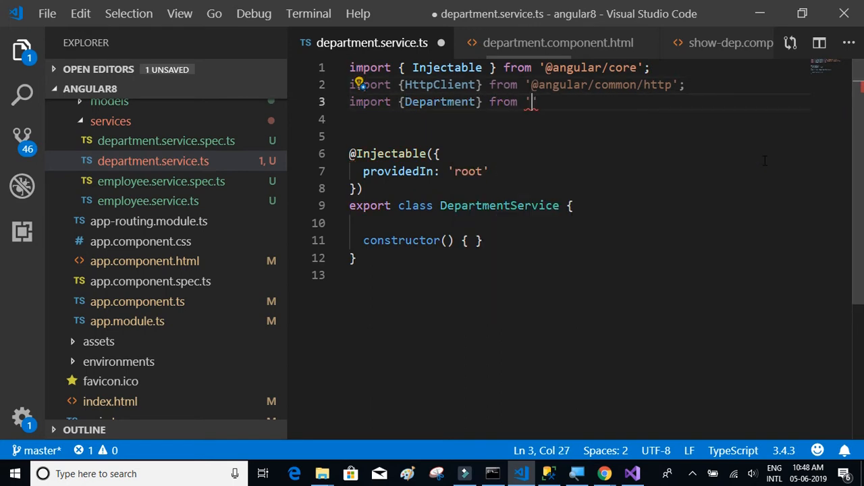
text(src)
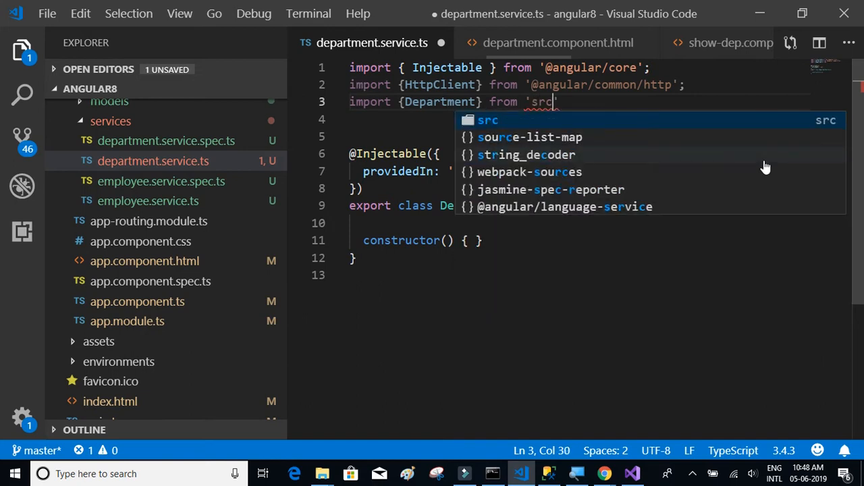
text(/app/)
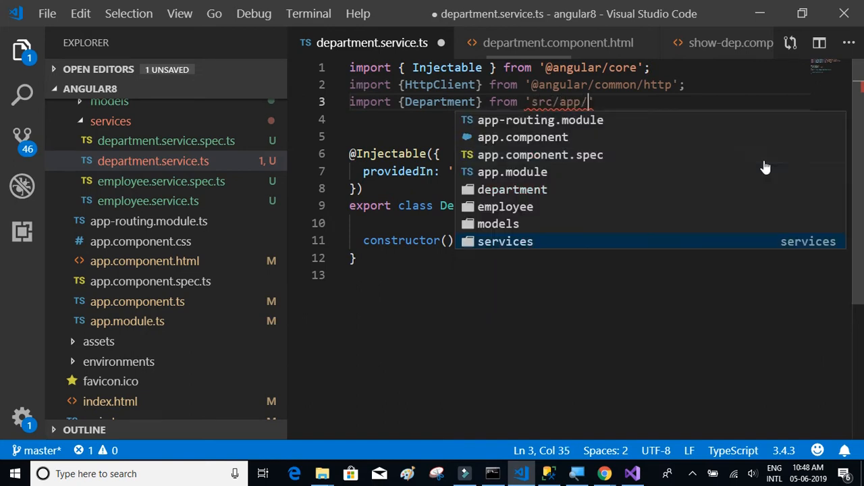
text(models/department-model)
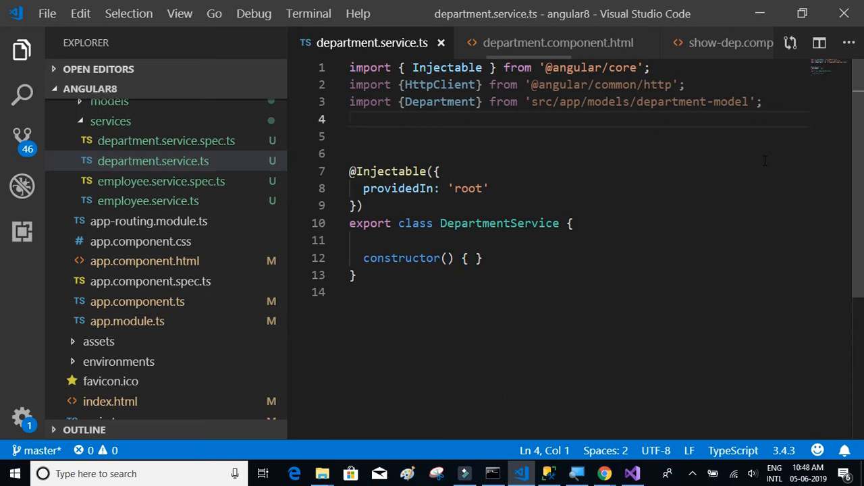
Step: Import Observable from 'rxjs' in department.service.ts
text(impr=)
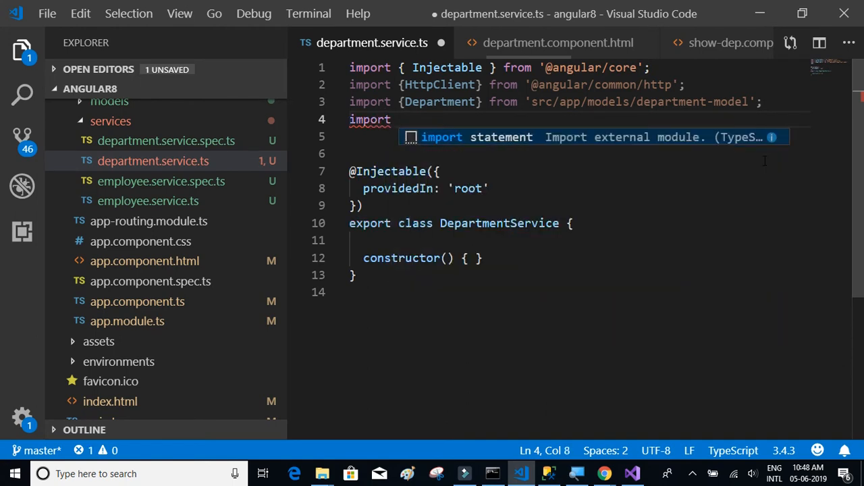
text({Obser)
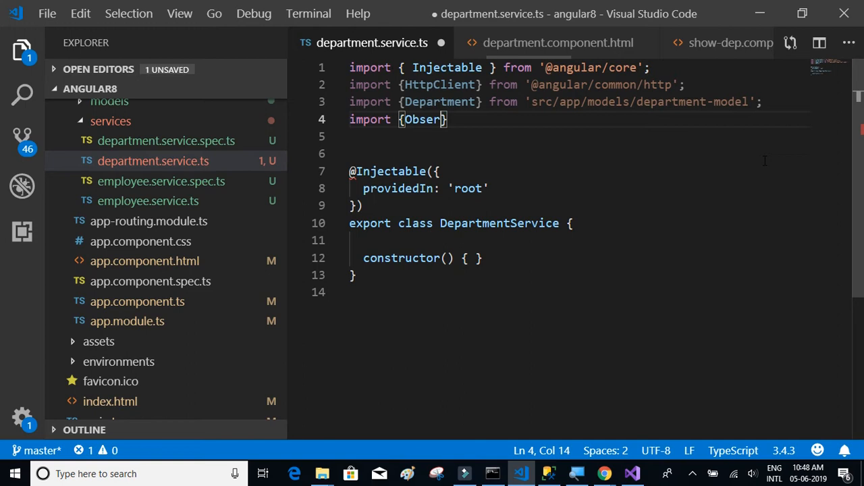
text(vable)
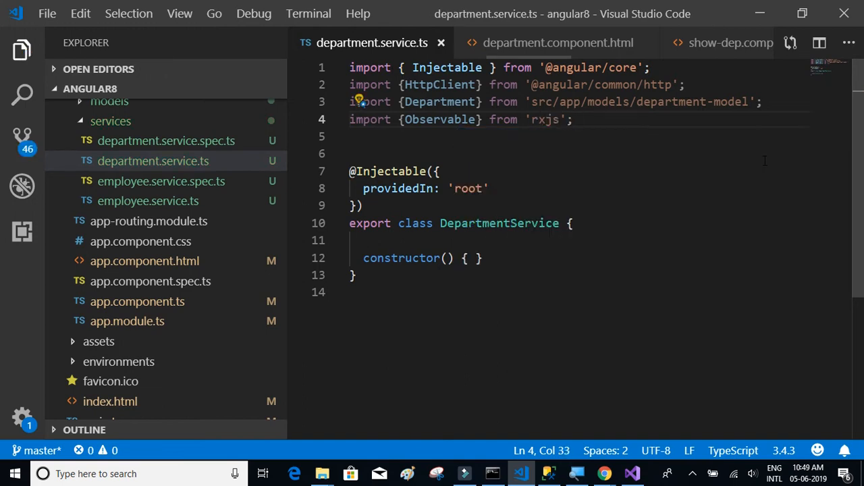
scroll(down, 3)
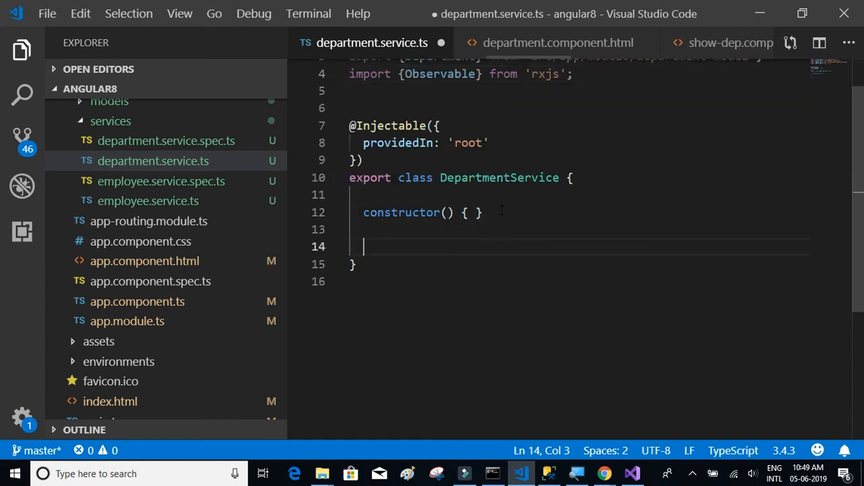
text(readonly)
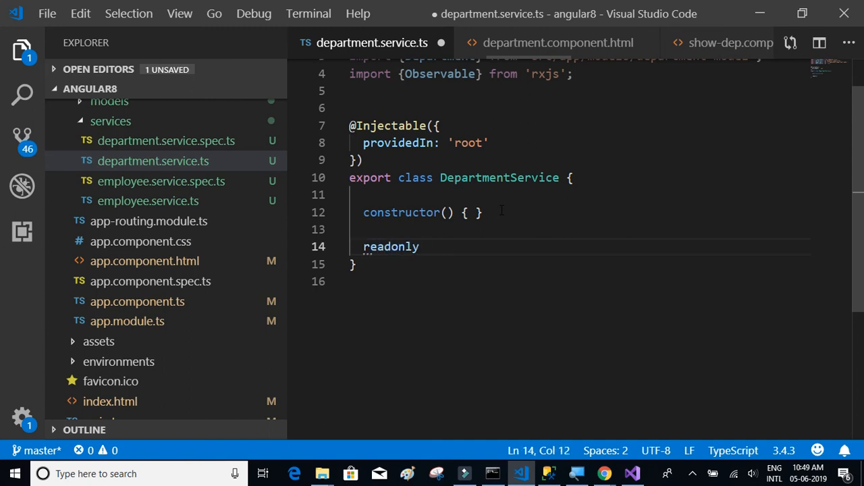
text(APIUrl =)
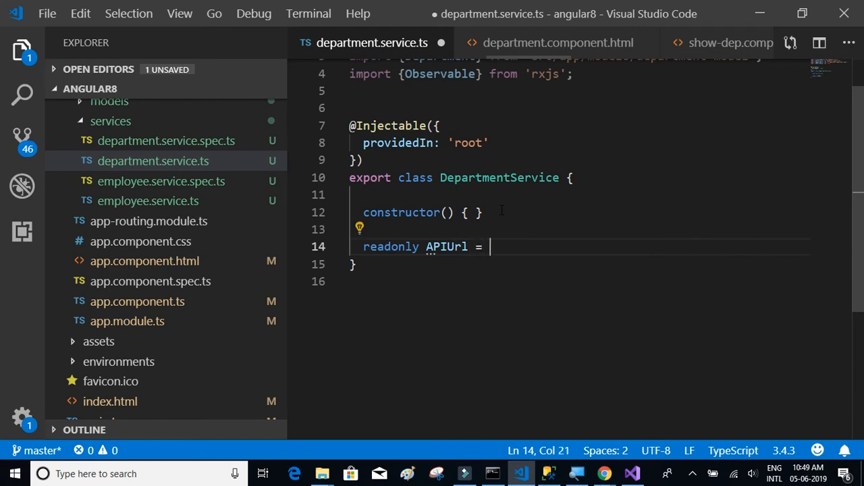
text("";)
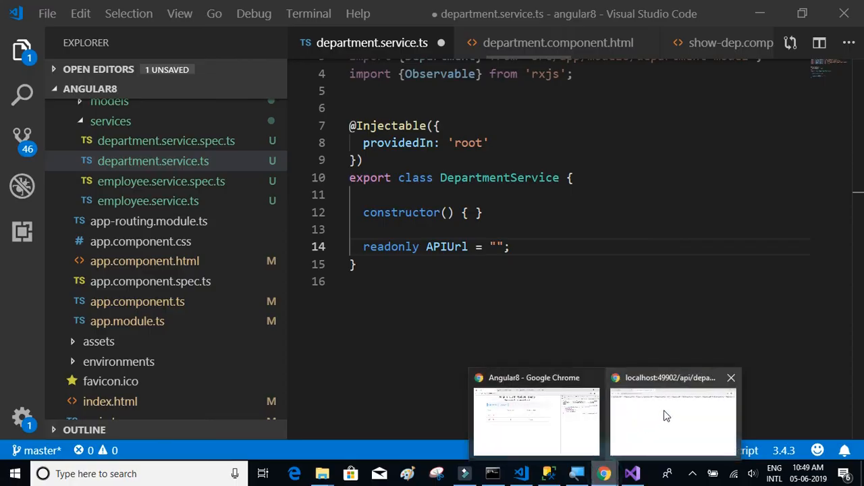
click(672, 422)
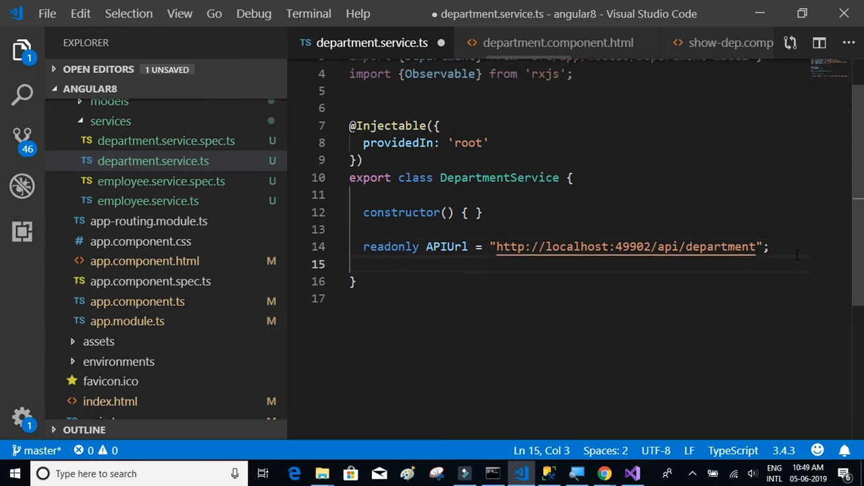
text(get)
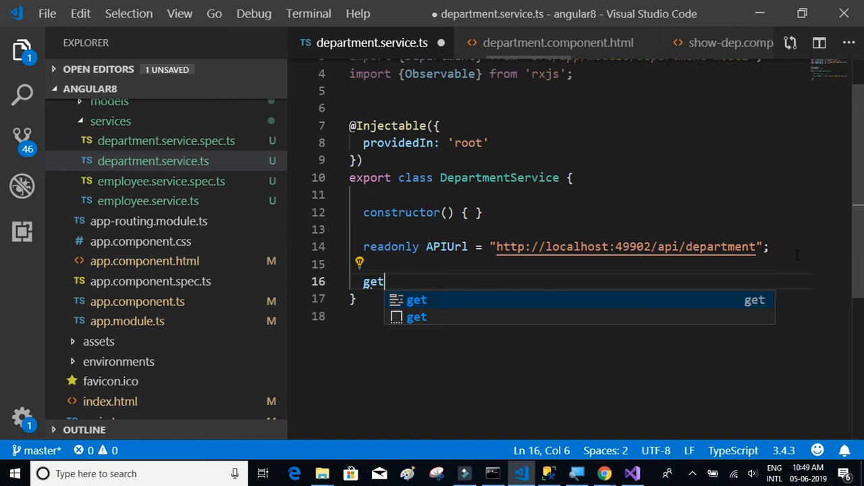
Step: Write getDepList(): Observable<Department[]> with a body starting 'return this.'
text(Dep)
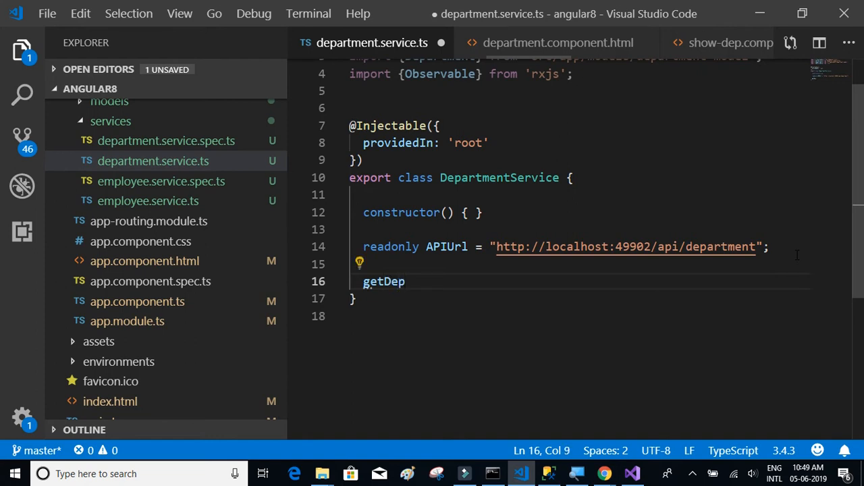
text(List)
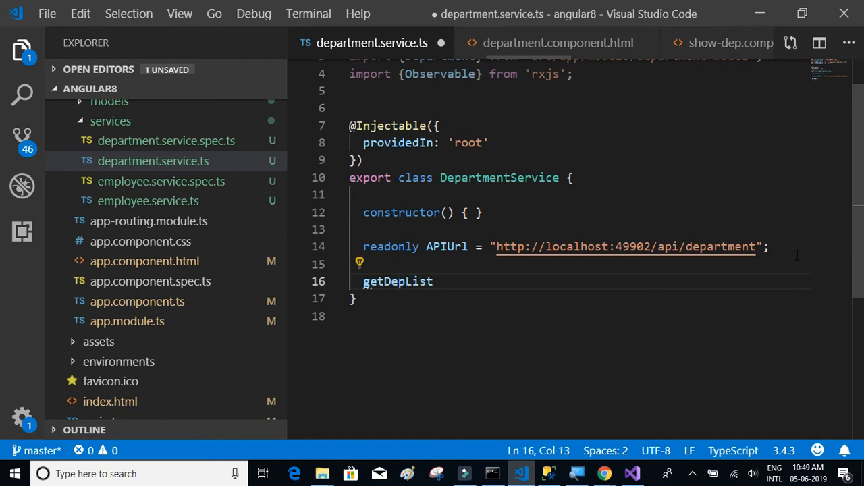
text(())
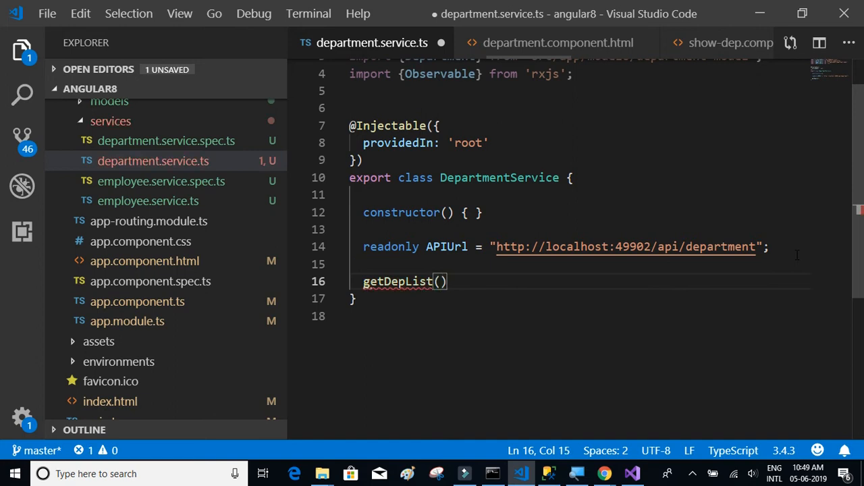
text(:)
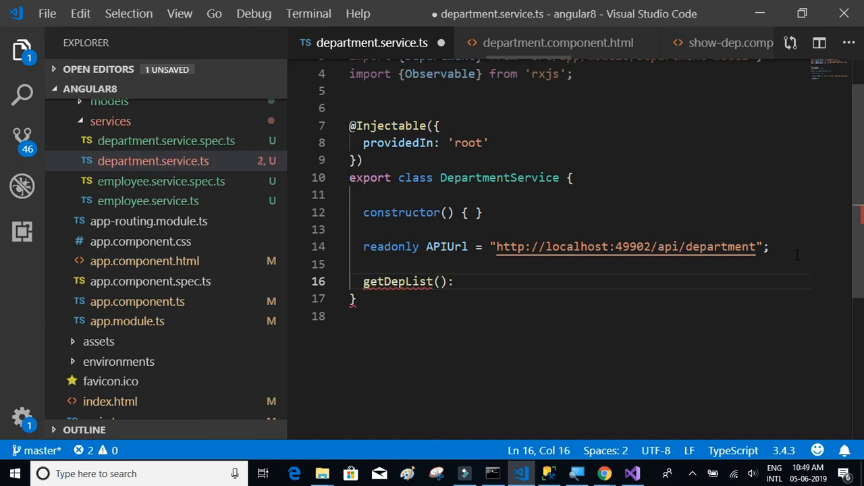
text(Ob)
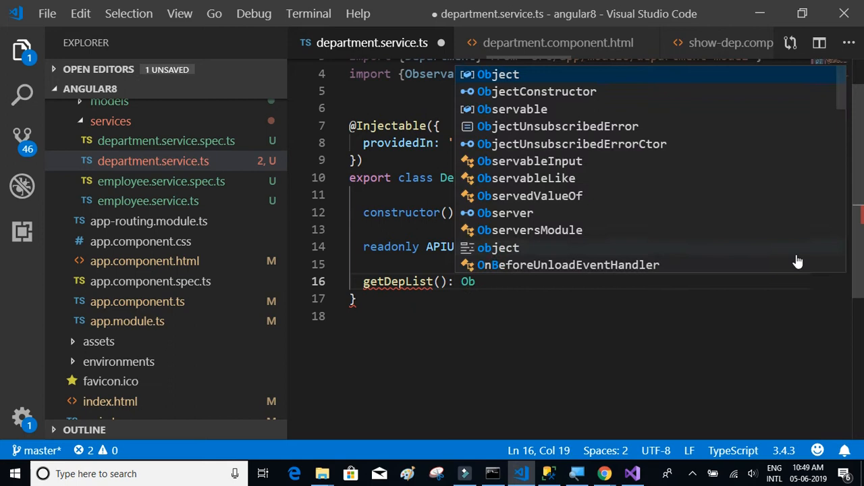
text(servable)
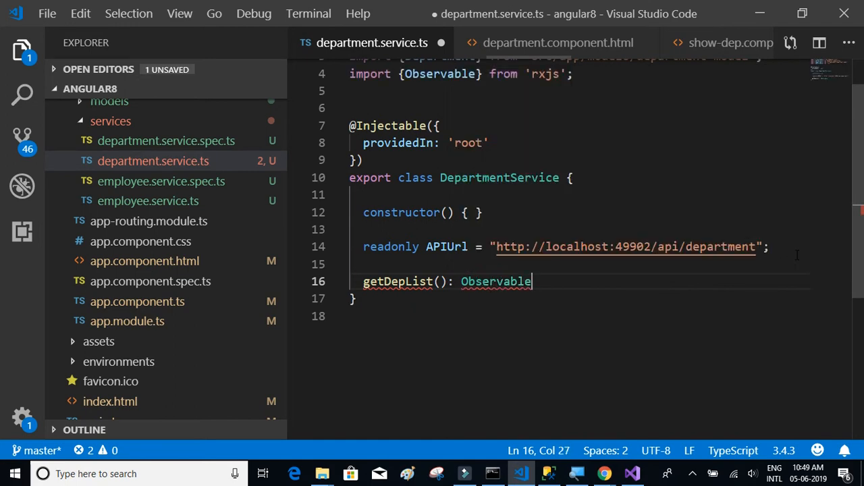
text(<Department[)
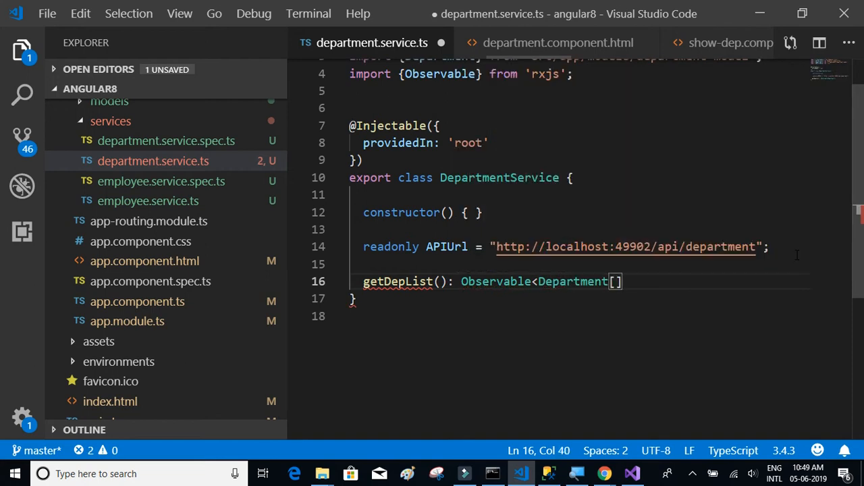
text(> {)
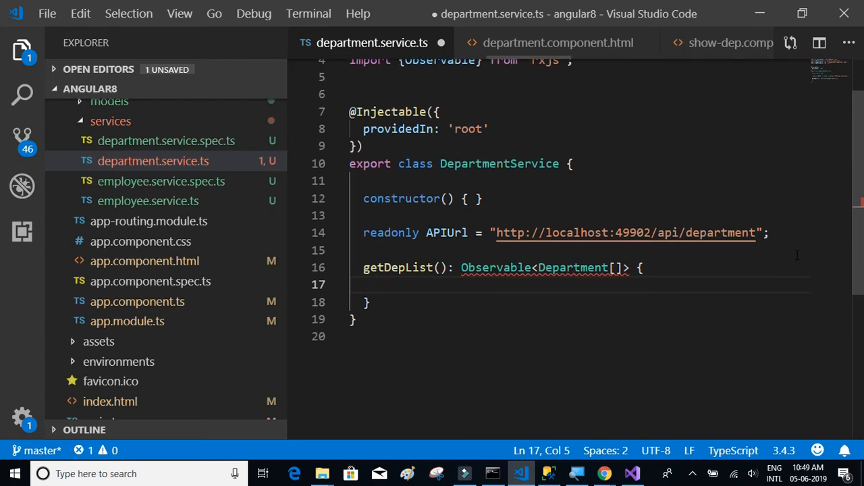
text(return)
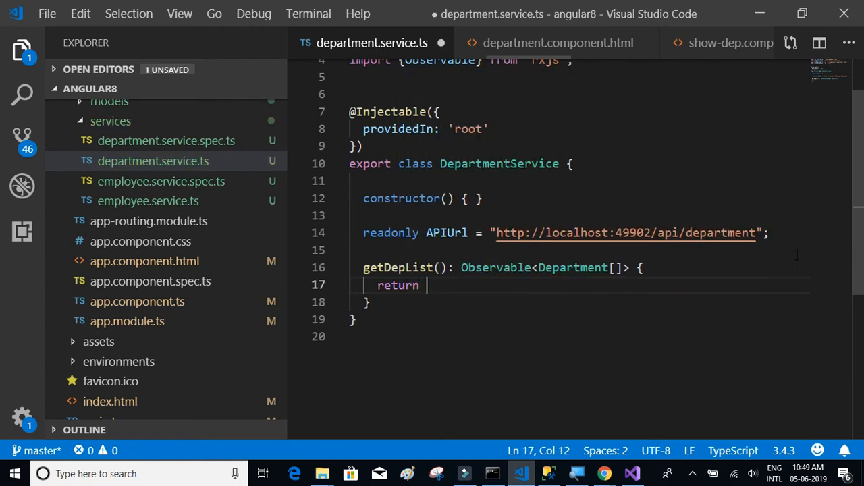
text(this.)
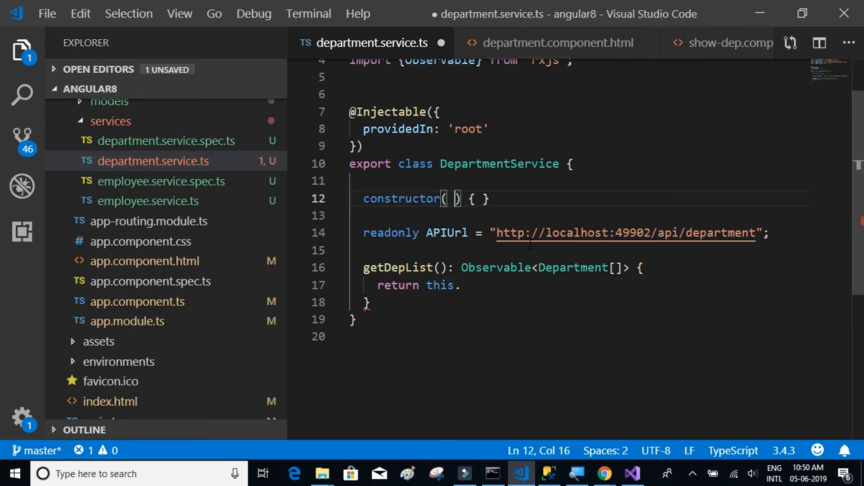
Step: Inject private http: HttpClient into the DepartmentService constructor
text(pribat)
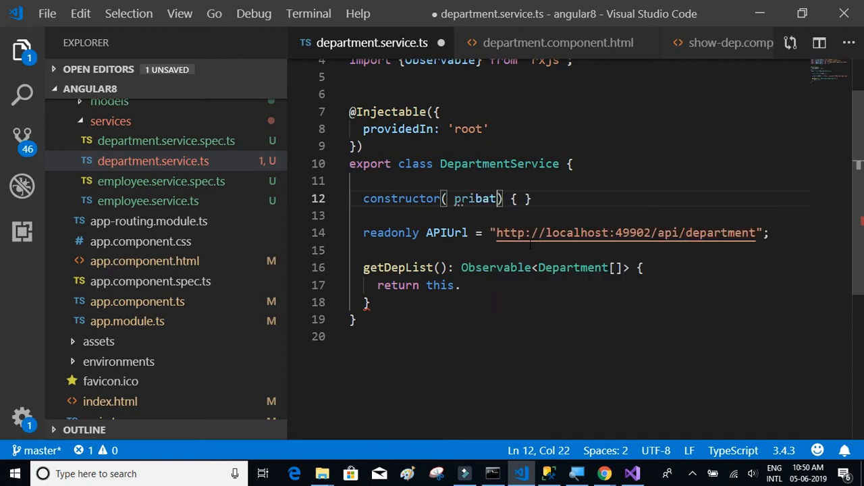
key(Backspace)
text(vat )
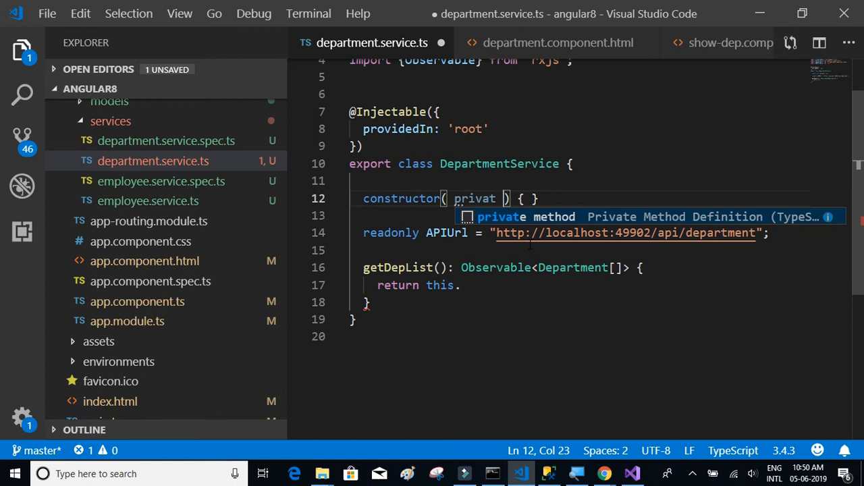
text(http:)
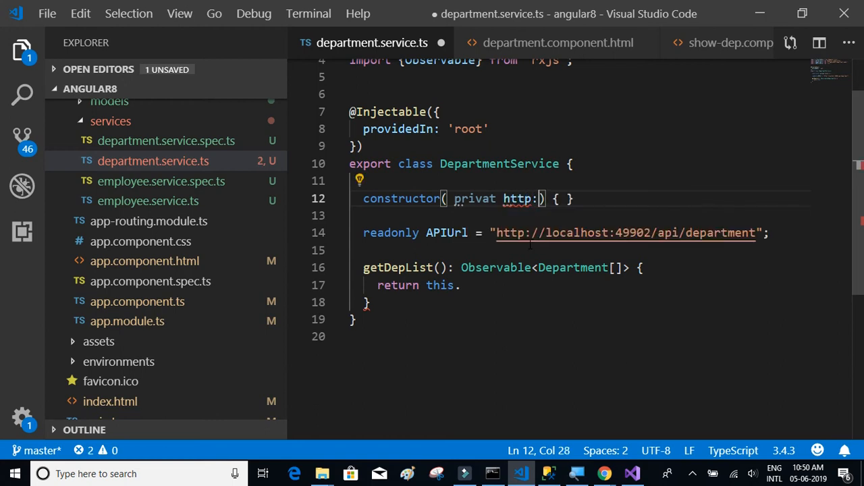
text(Http)
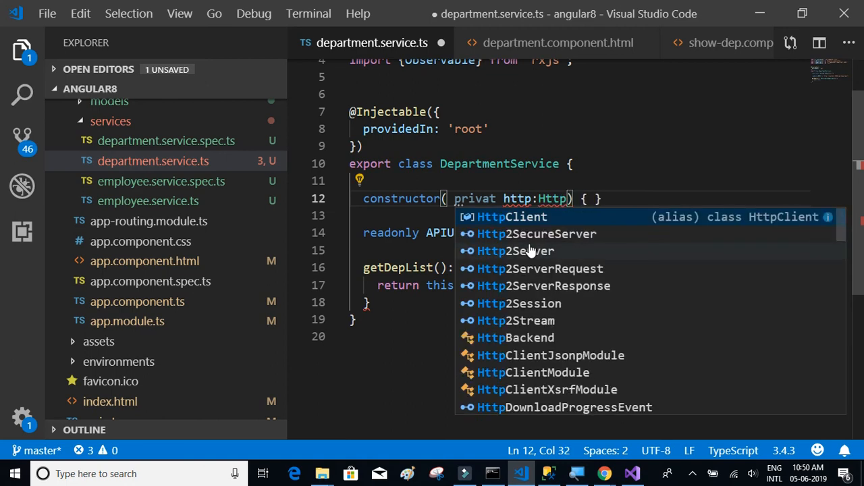
click(511, 217)
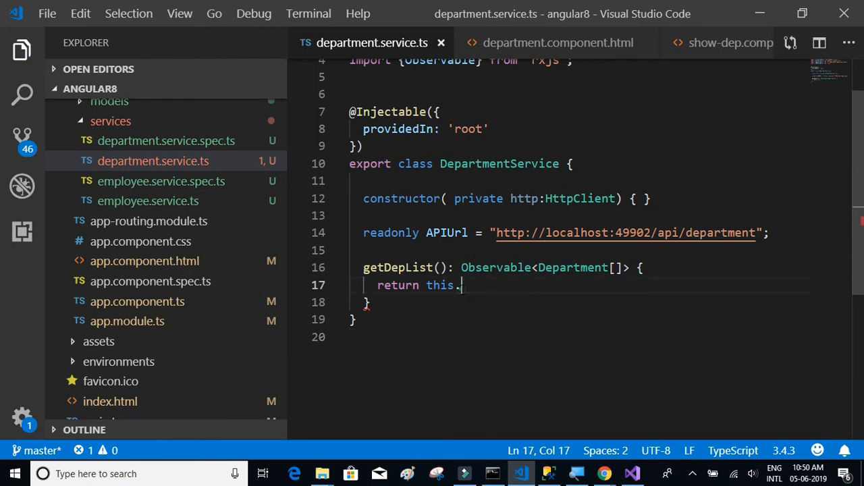
text(http)
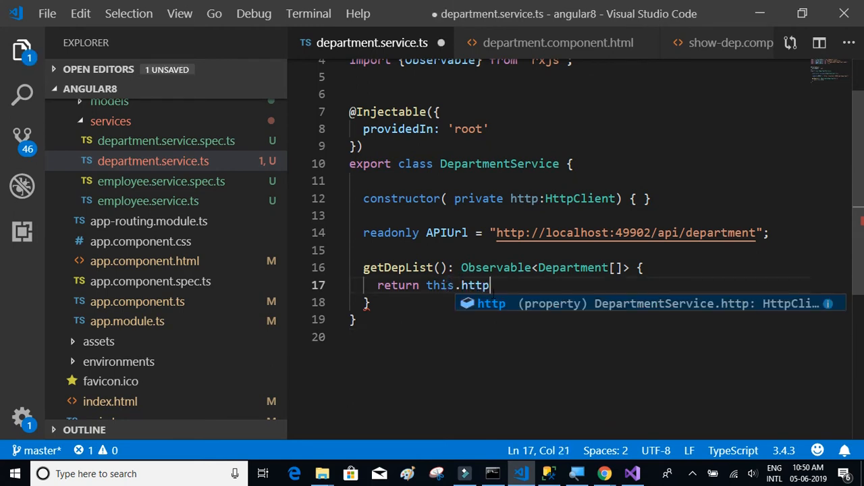
Step: Return this.http.get<Department[]>(this.APIUrl + '/department') and trim APIUrl to end at /api
text(.get)
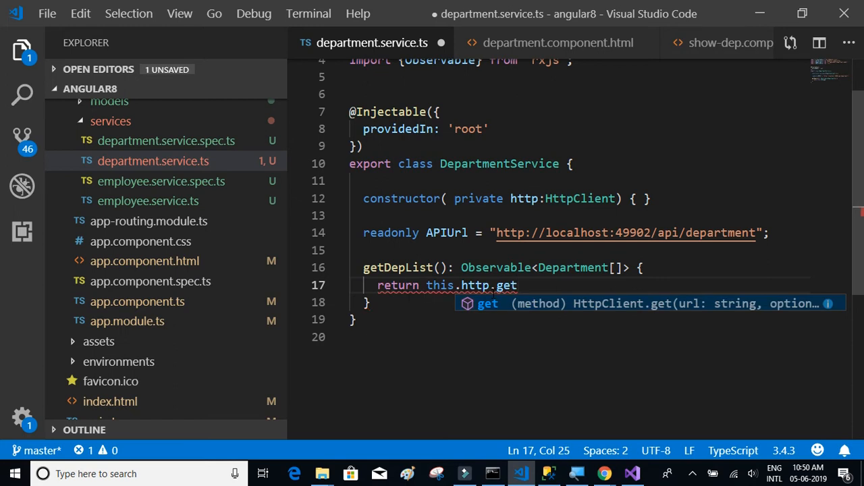
text(()
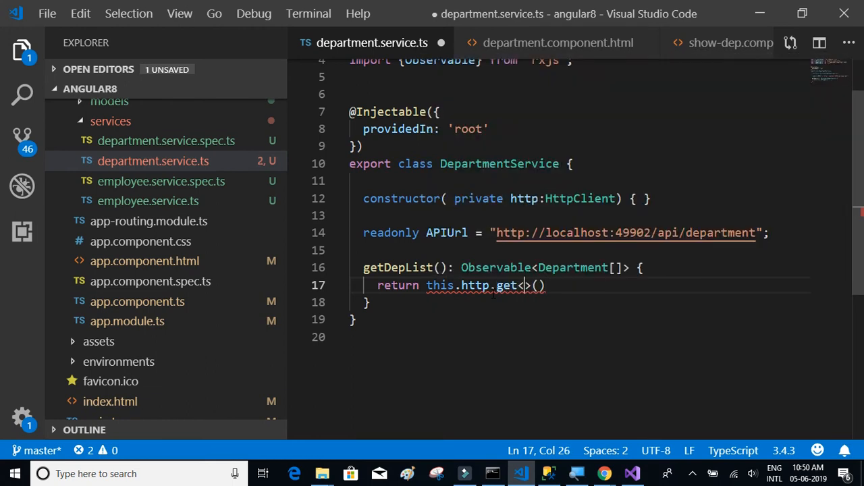
text(Department;)
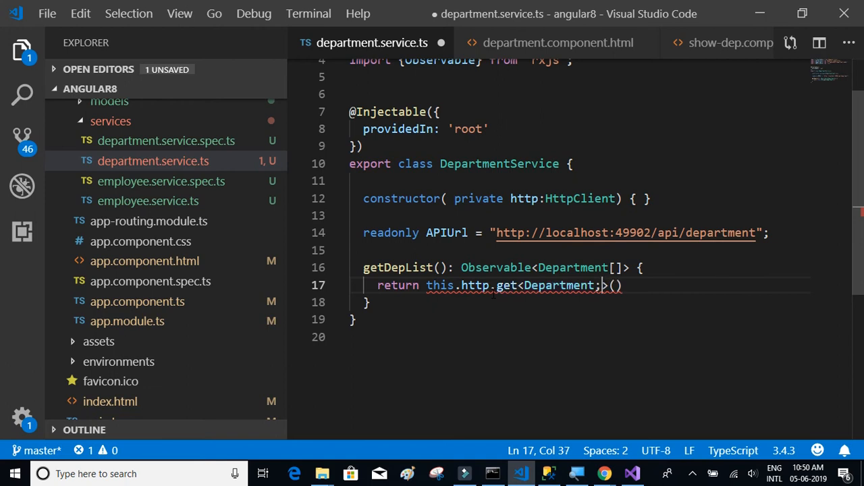
text([])
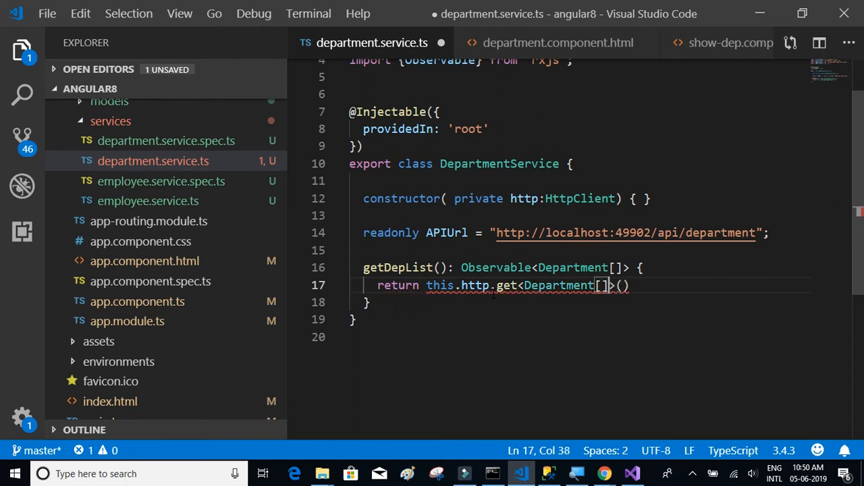
text((thi)
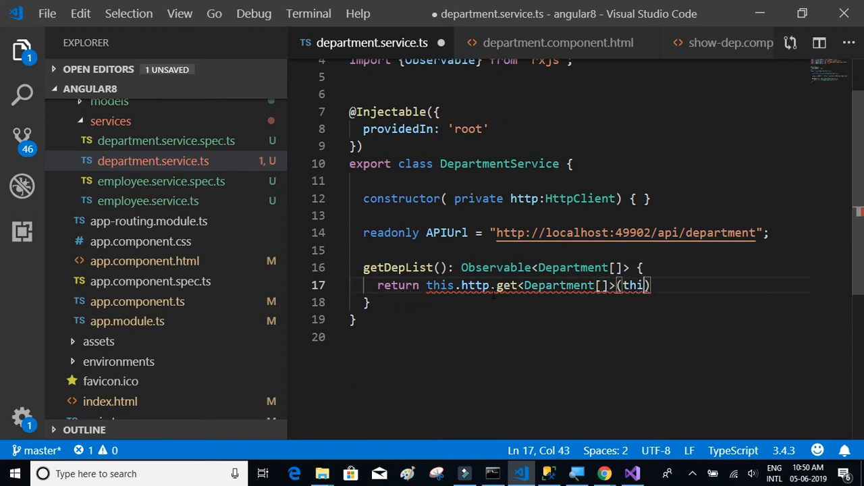
text(s.APIUrl)
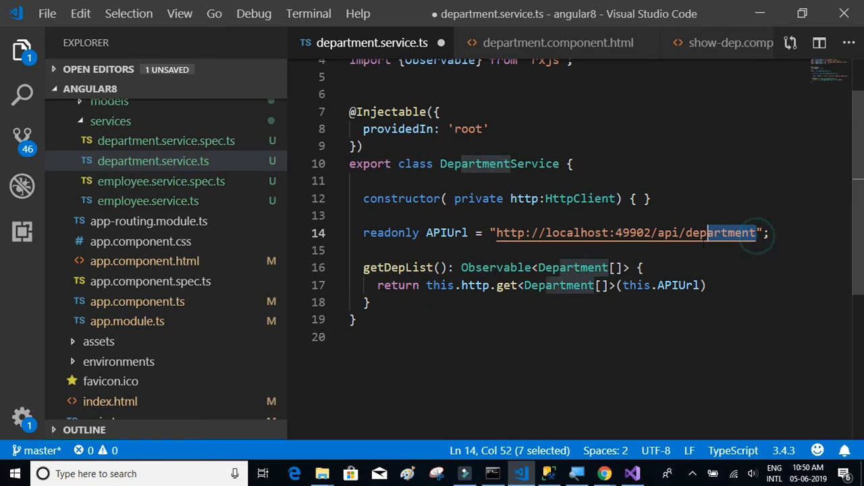
key(Delete)
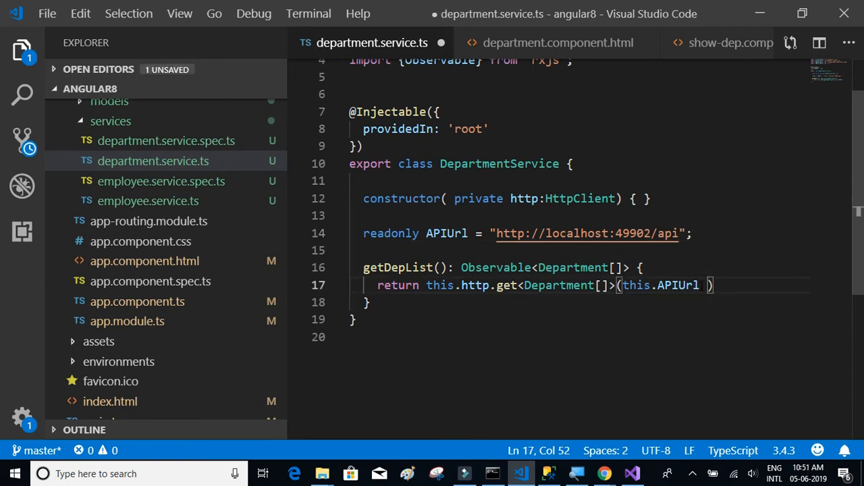
text(+ '')
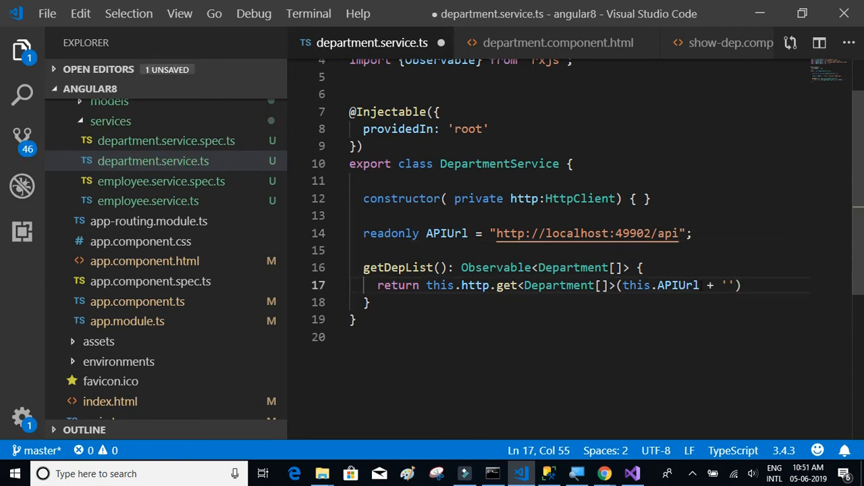
text(department)
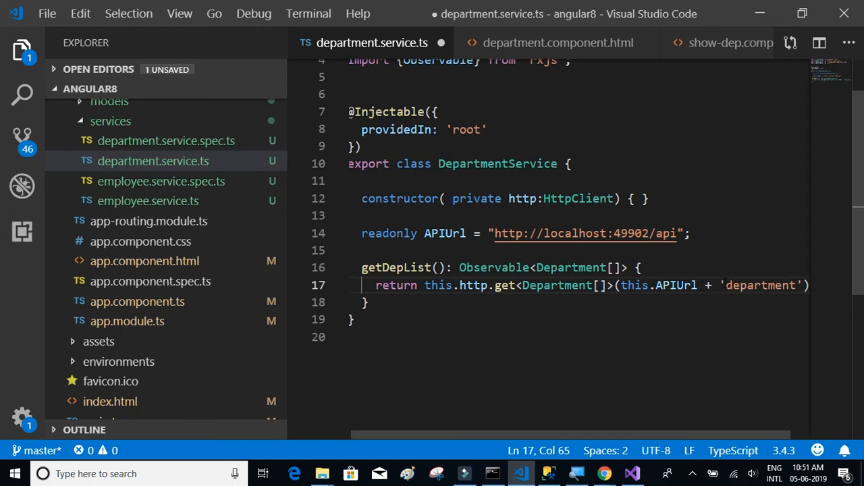
text(/)
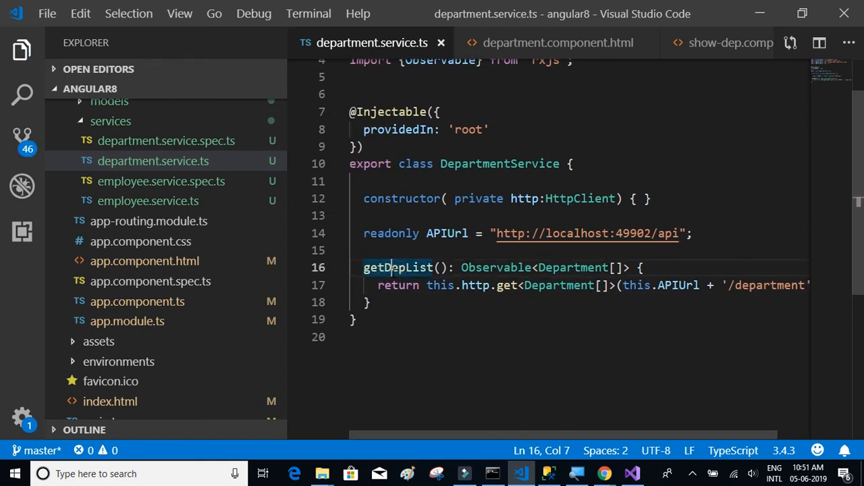
Step: Comment out the dummyData and MatTableDataSource lines in refreshDepList with Ctrl+/
double_click(398, 267)
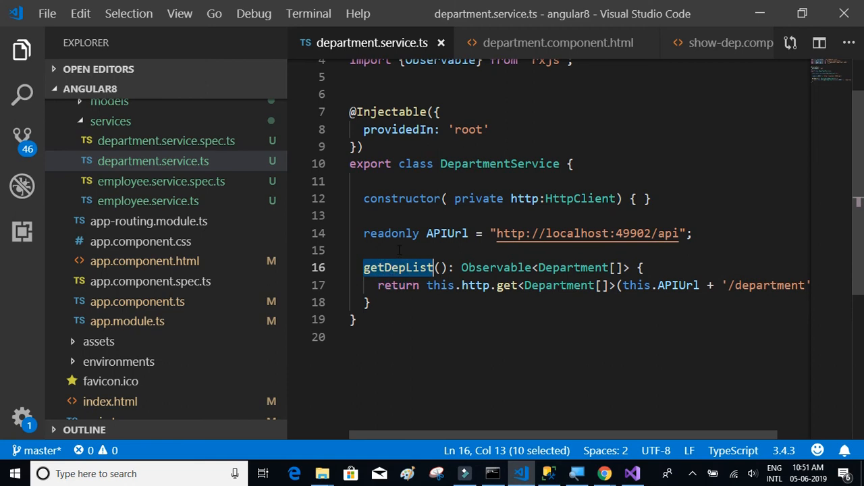
mouse_move(124, 229)
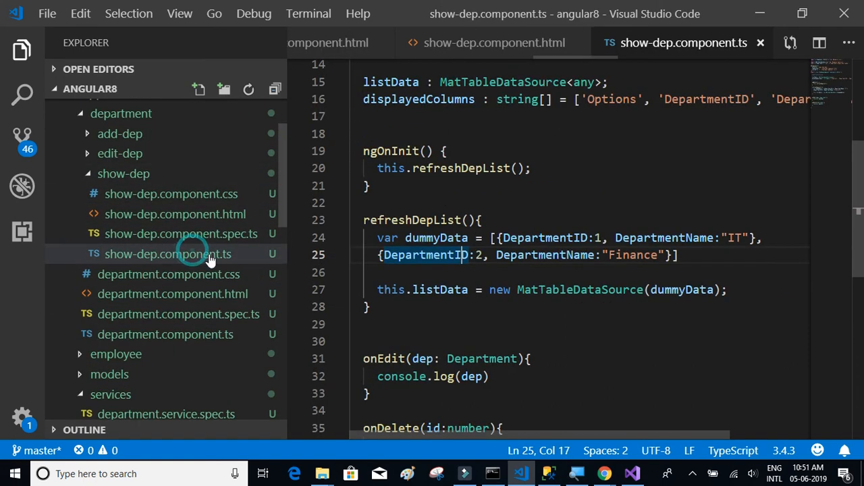
scroll(down, 3)
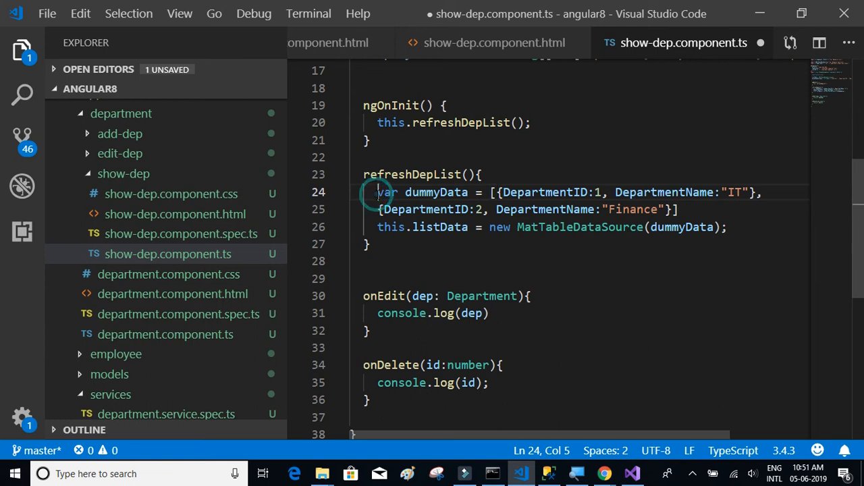
key(ctrl+/)
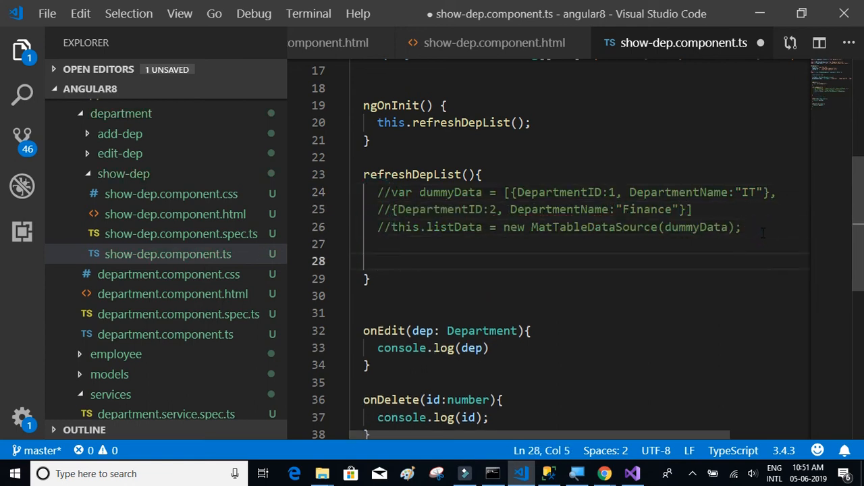
Step: Save, then inject private service: DepartmentService into ShowDepComponent, auto-importing it from src/app/services
key(ctrl+s)
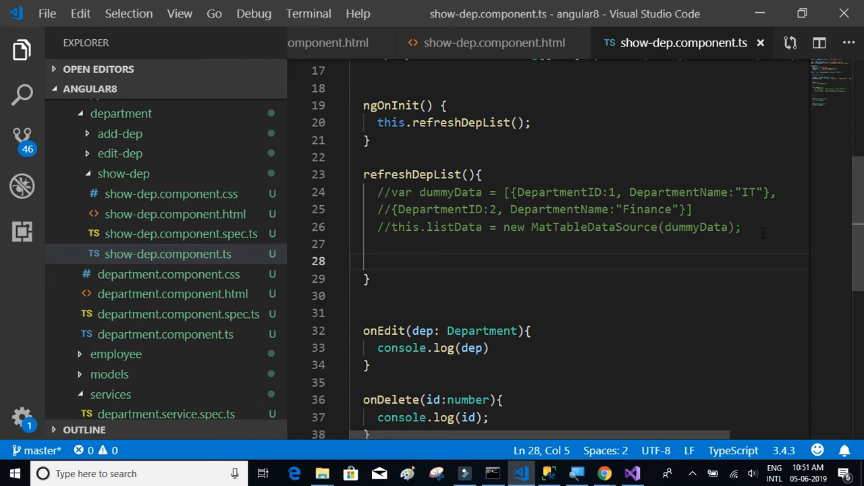
text(thi)
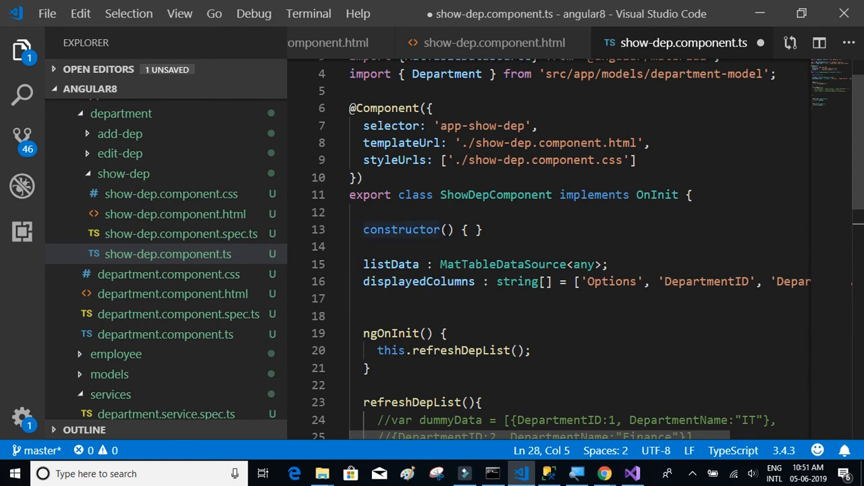
click(453, 230)
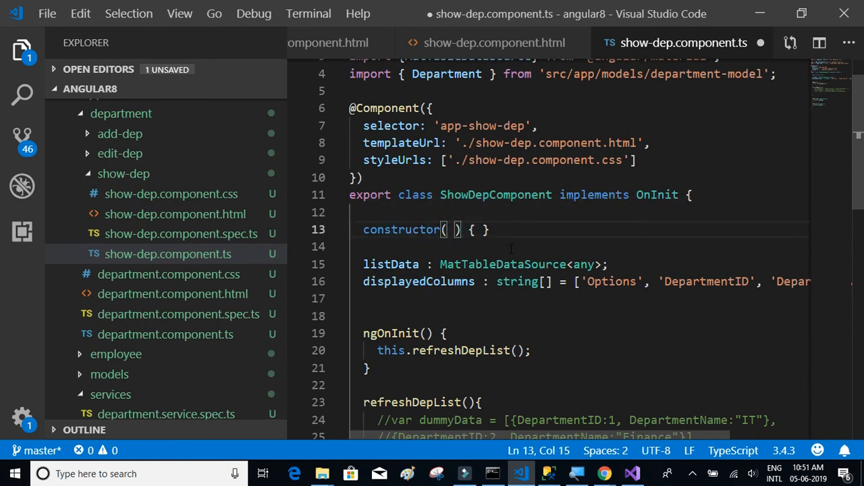
text(p)
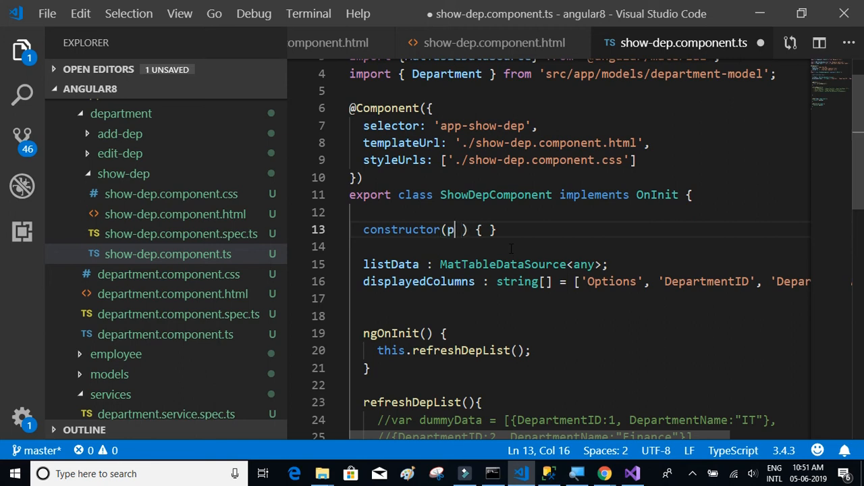
text(rivate ser)
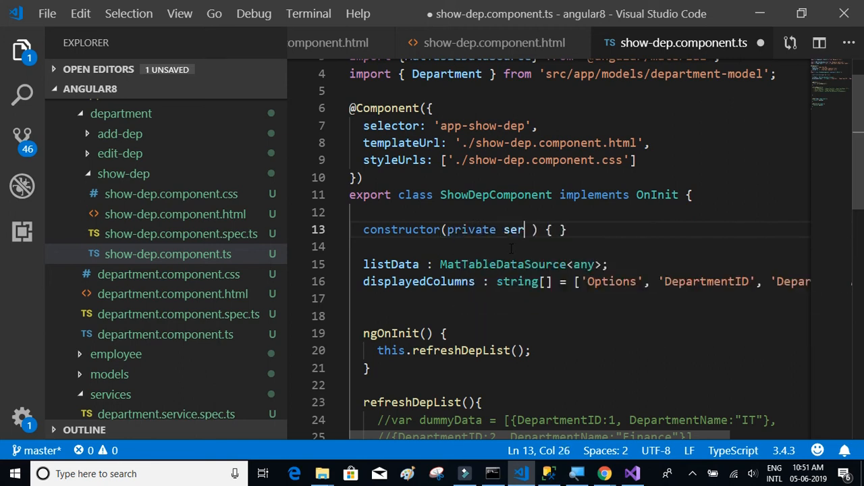
text(vice:)
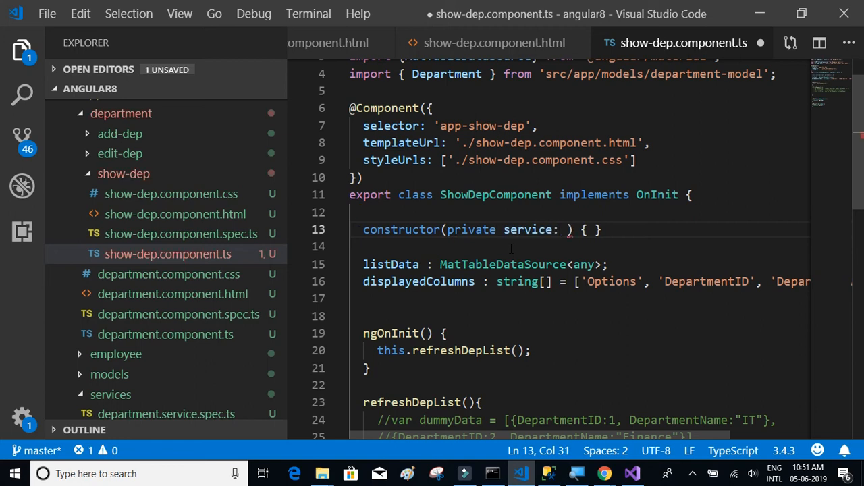
text(Department)
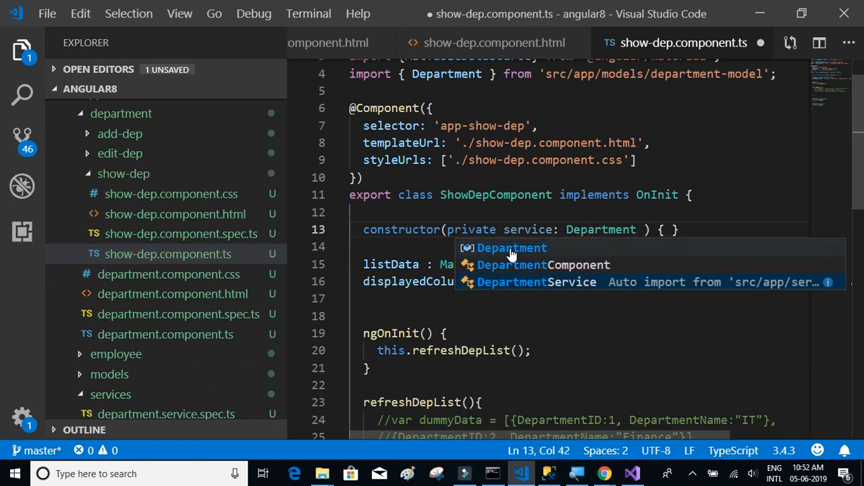
click(536, 281)
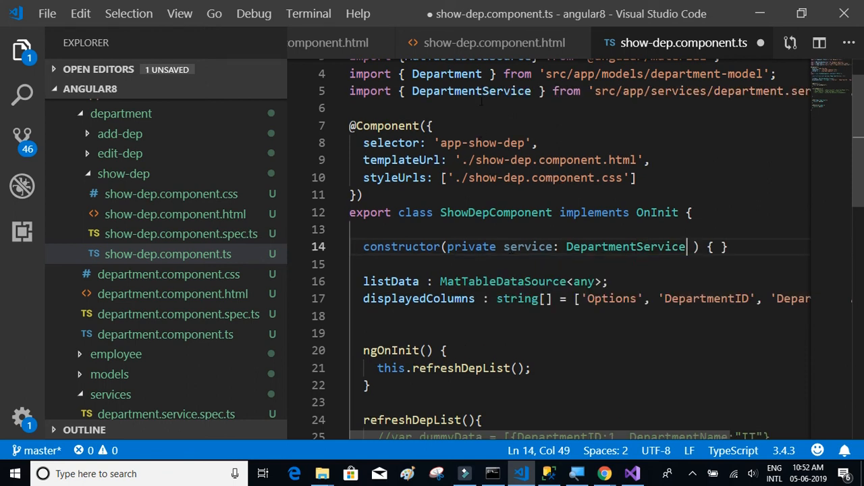
double_click(471, 91)
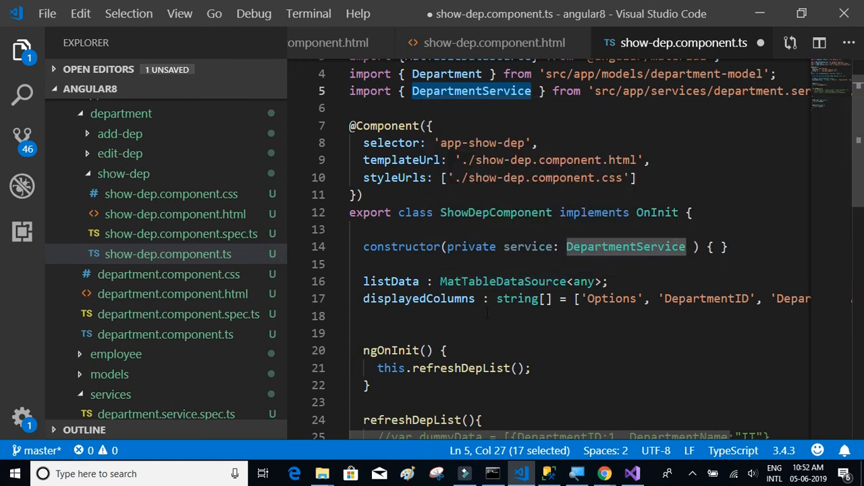
Step: In refreshDepList, call this.service.getDepList().subscribe with a data => callback
scroll(down, 3)
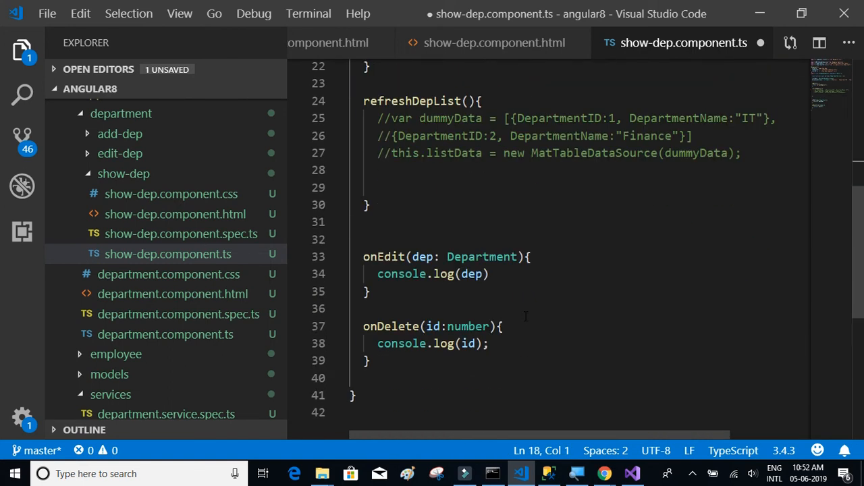
scroll(down, 3)
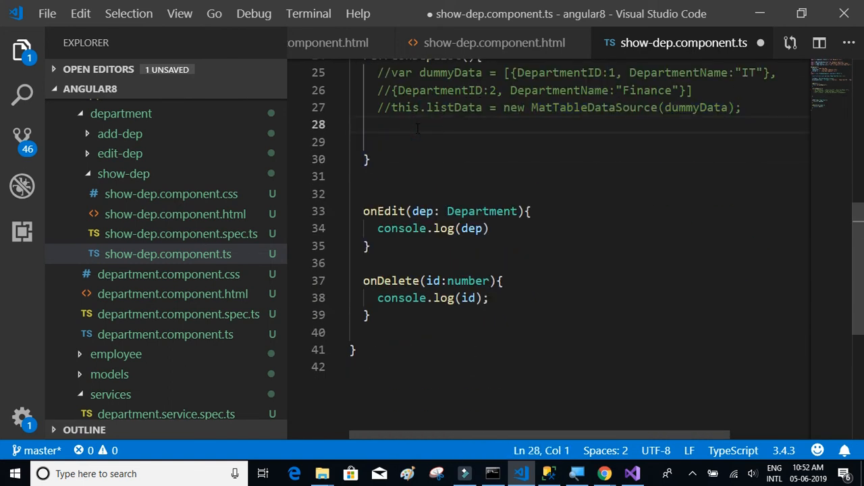
text(this.se)
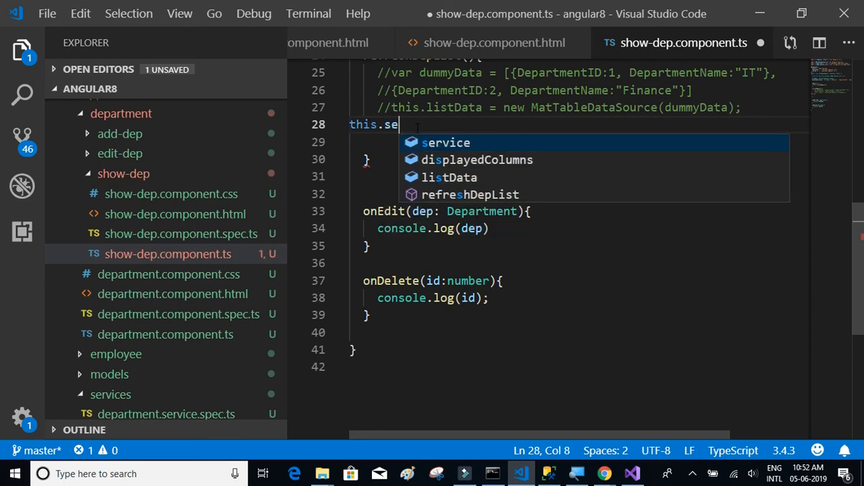
text(rvice.)
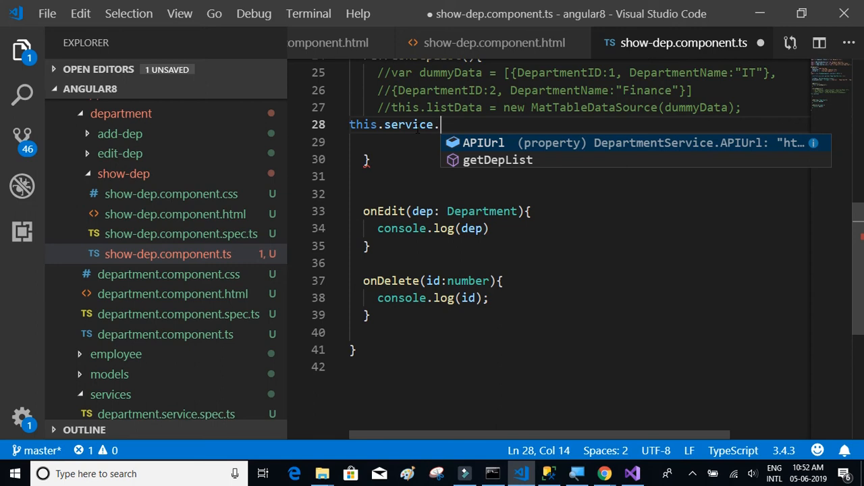
text(getDepList())
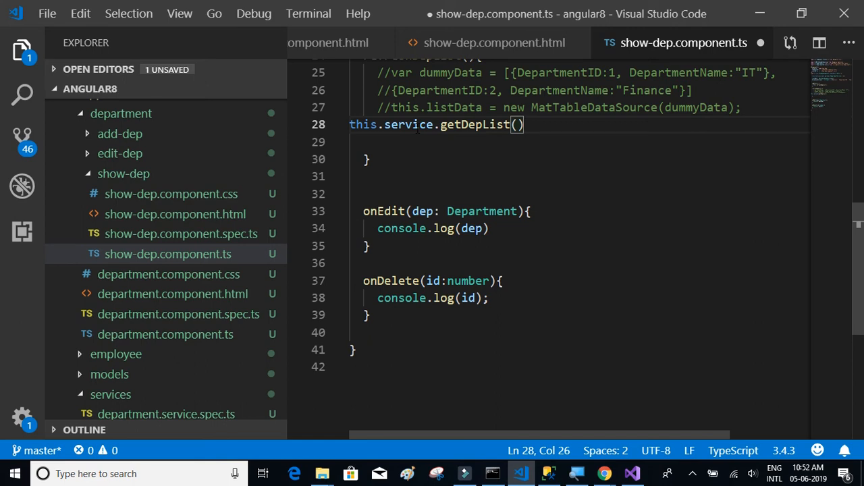
text(.)
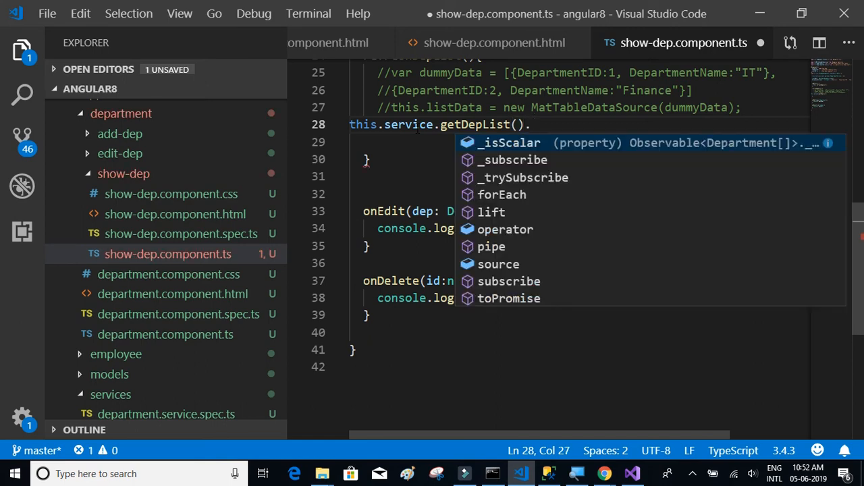
text(subscribe)
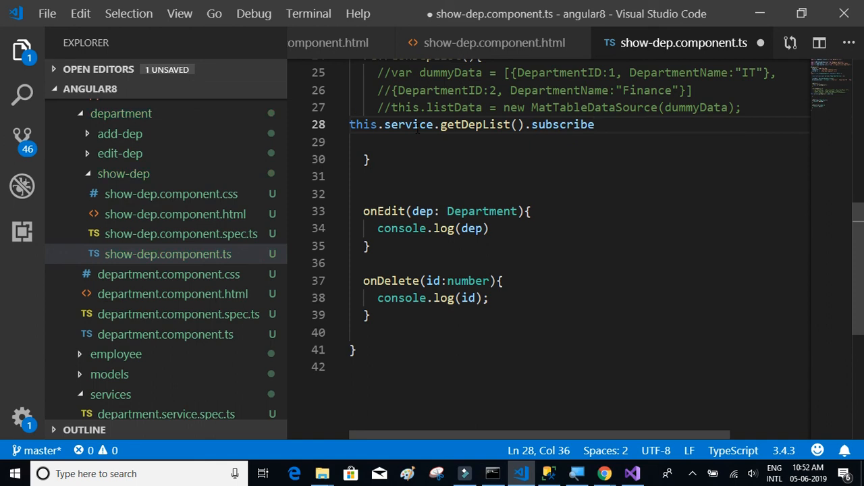
text(()
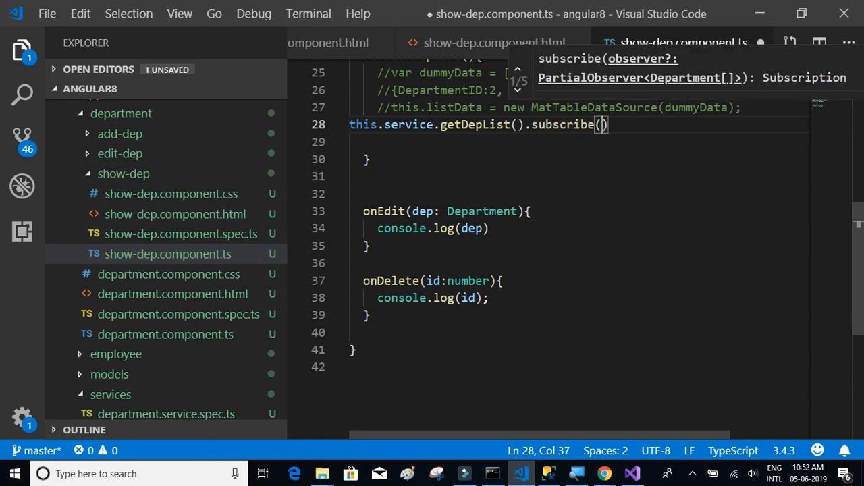
text(data =)
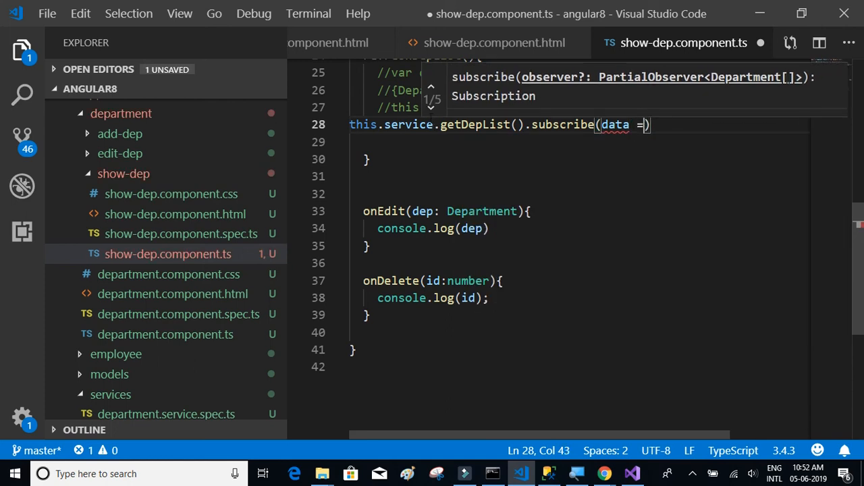
text(>)
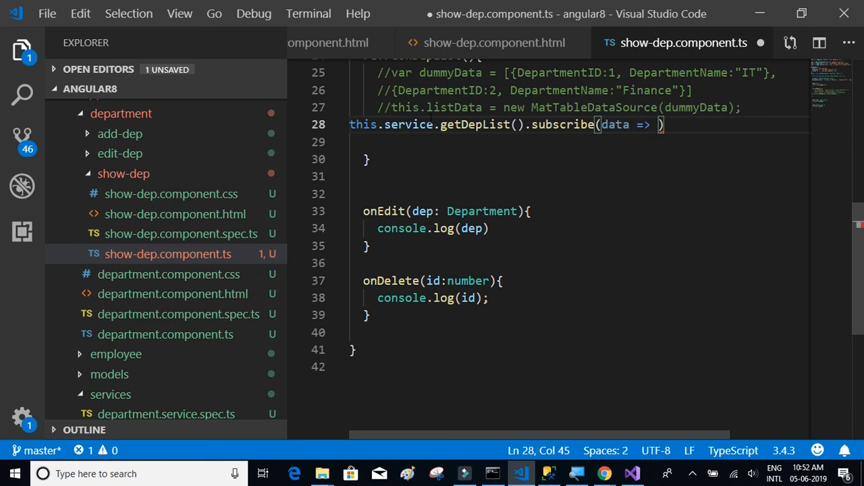
text(;)
text({)
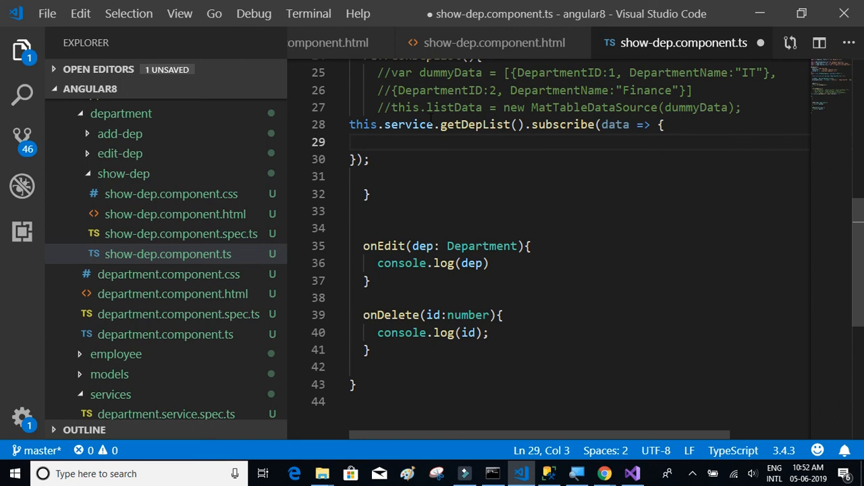
Step: Inside the callback, set this.listData = new MatTableDataSource(data)
text(this.)
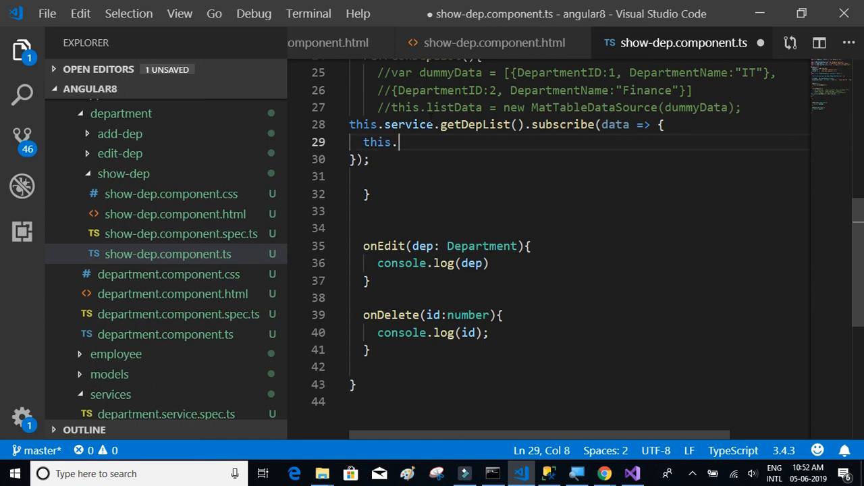
text(lis)
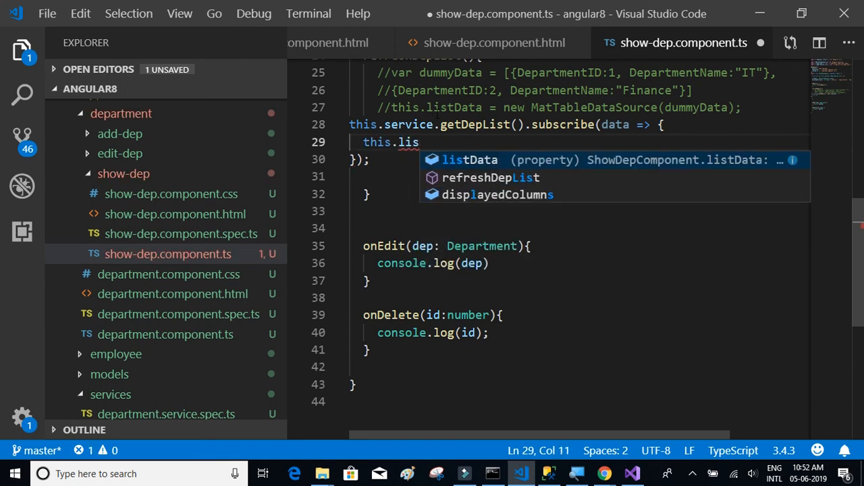
text(tData =)
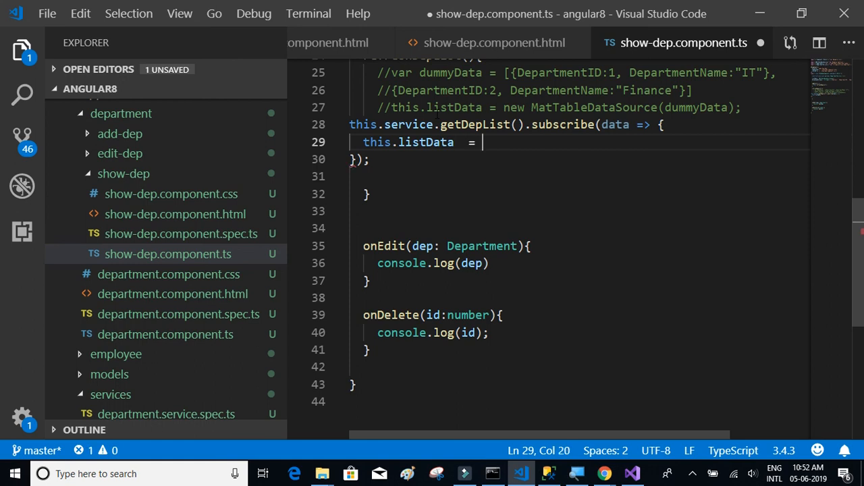
text(new MatTableDataSource()
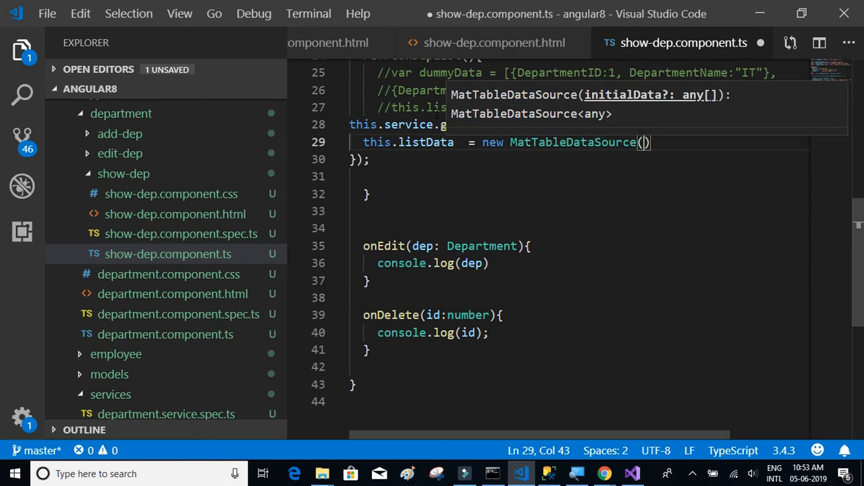
text(data)
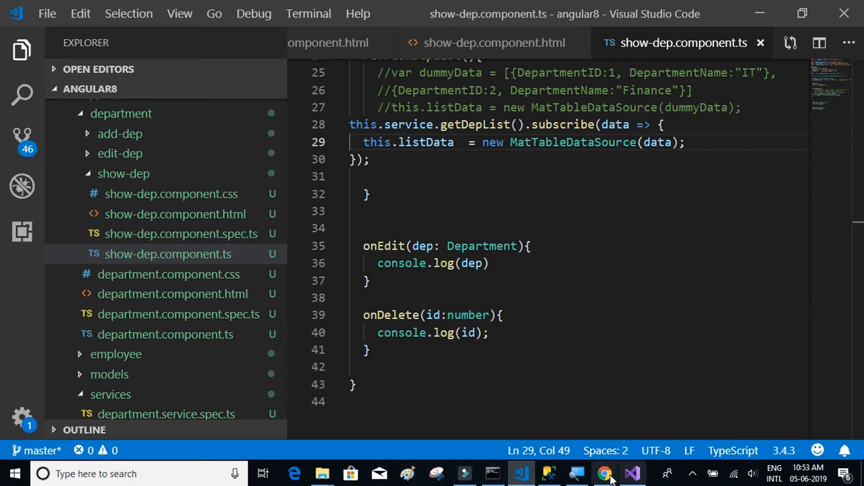
Step: Check Departments in Chrome: the table is empty with a NullInjectorError for HttpClient
click(604, 473)
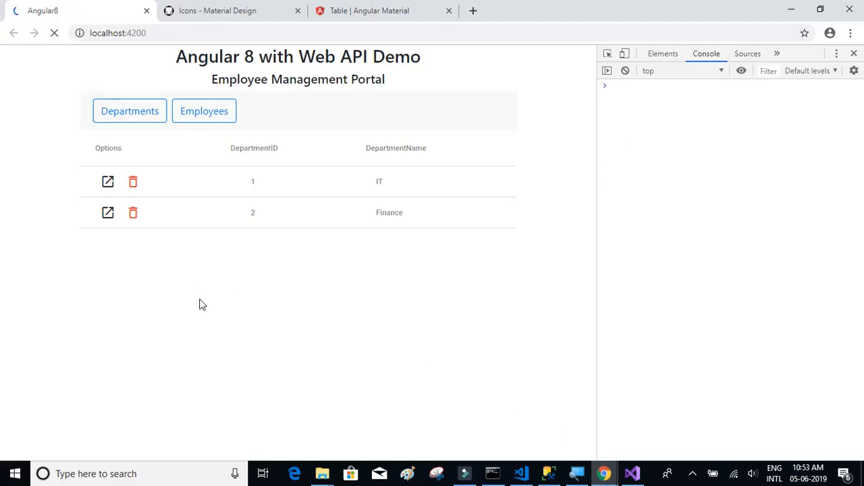
click(54, 32)
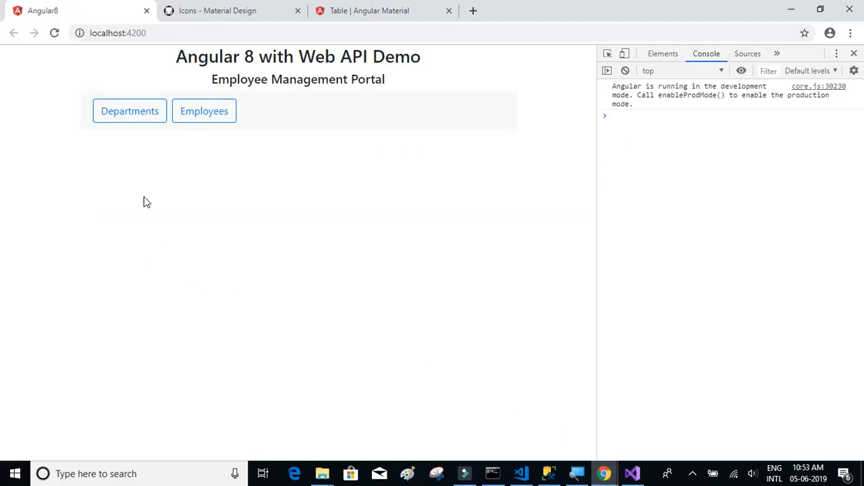
click(130, 111)
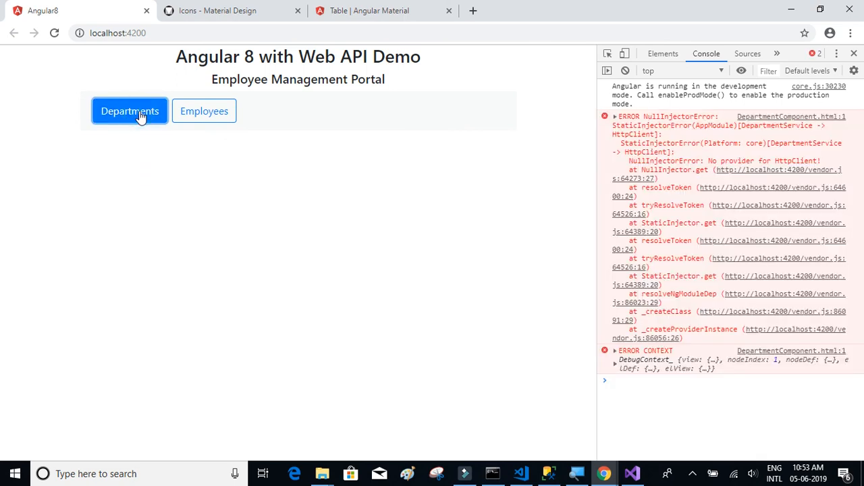
mouse_move(534, 453)
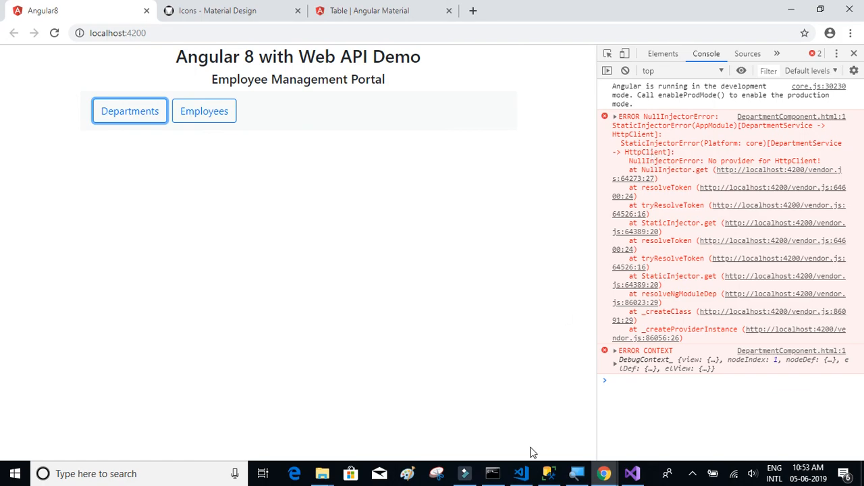
click(520, 473)
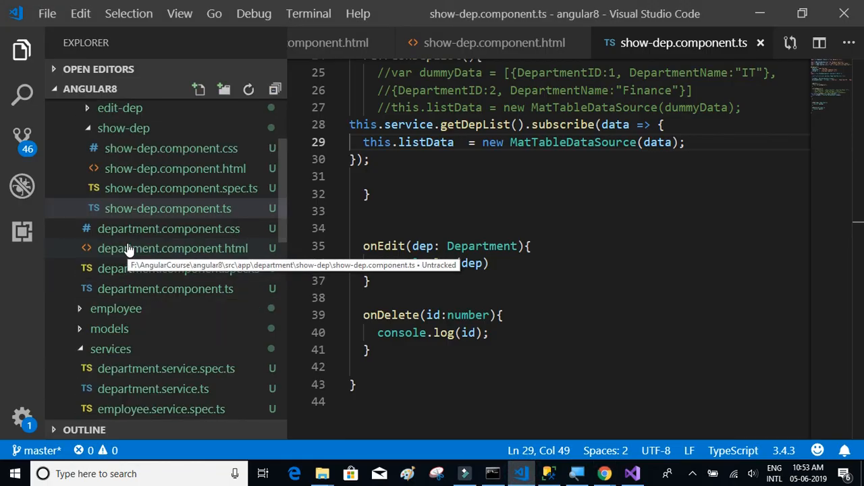
Step: Add HttpClientModule to app.module.ts imports, then retest Departments in Chrome, hitting a CORS error
scroll(down, 3)
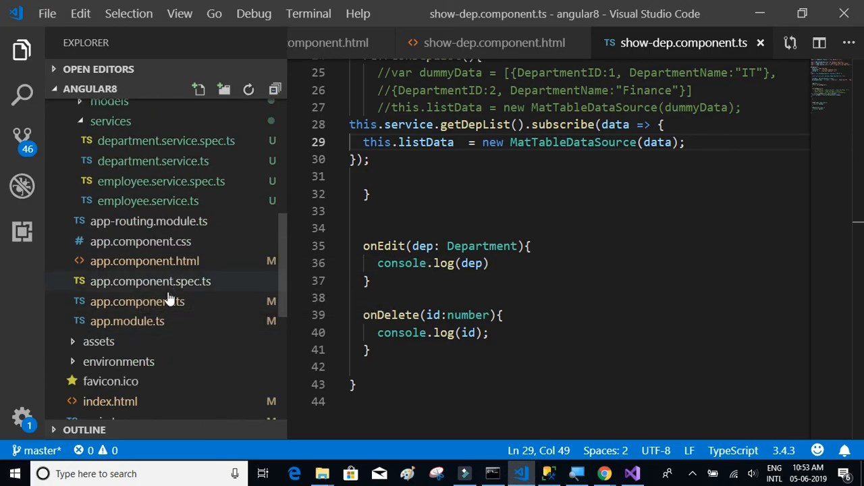
click(127, 321)
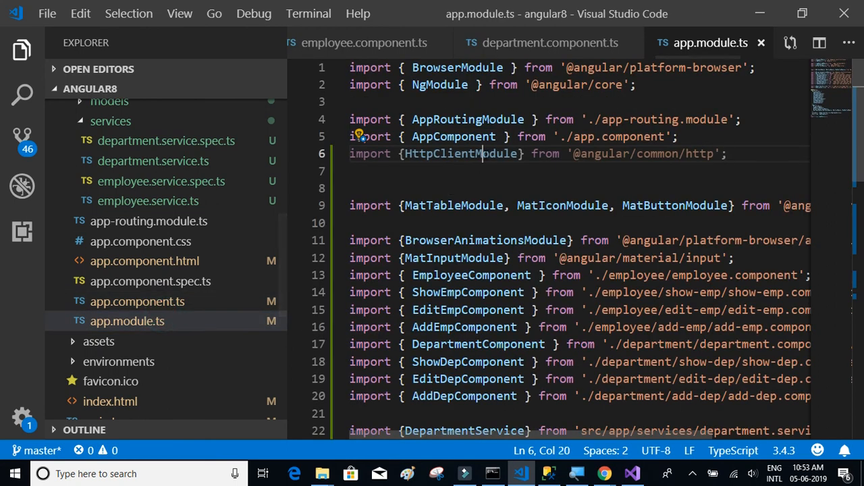
scroll(down, 3)
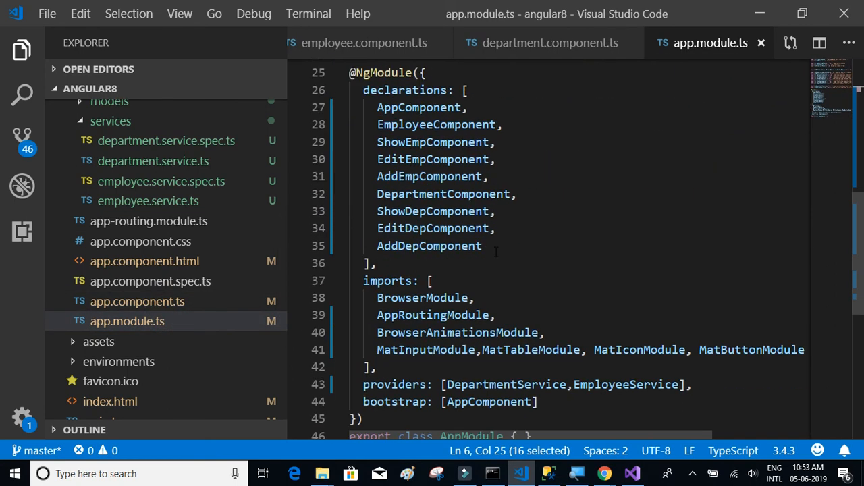
scroll(down, 3)
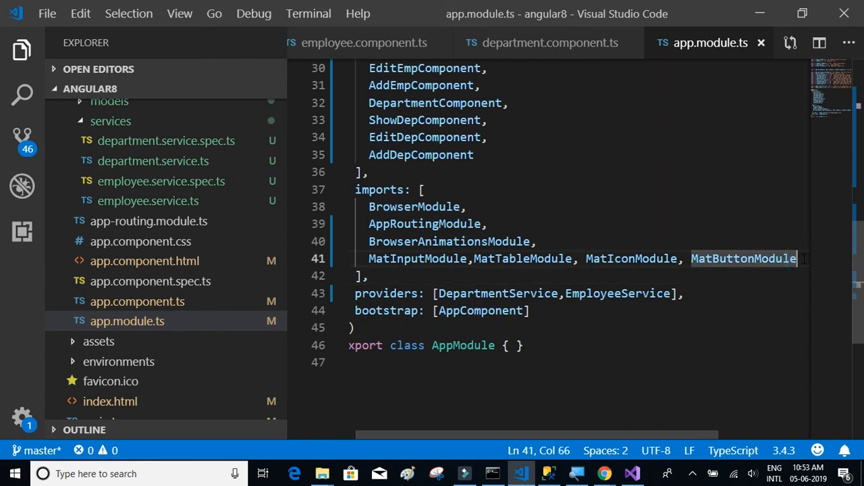
text(,HttpClientModule)
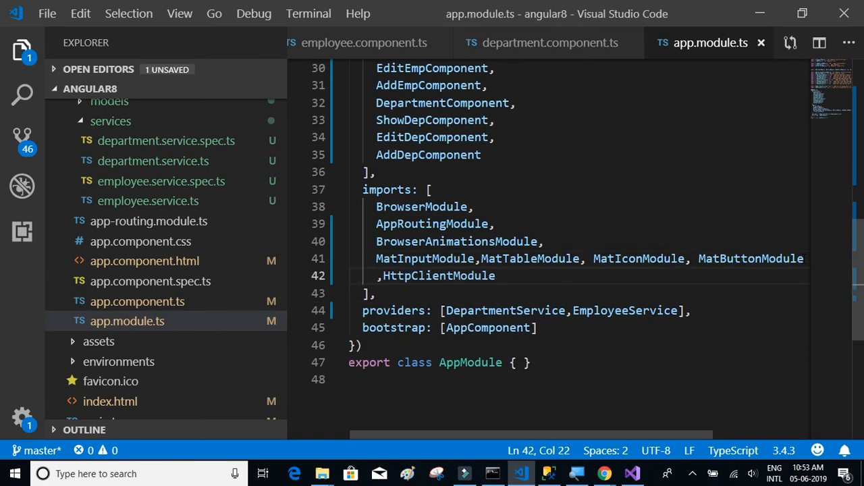
click(603, 473)
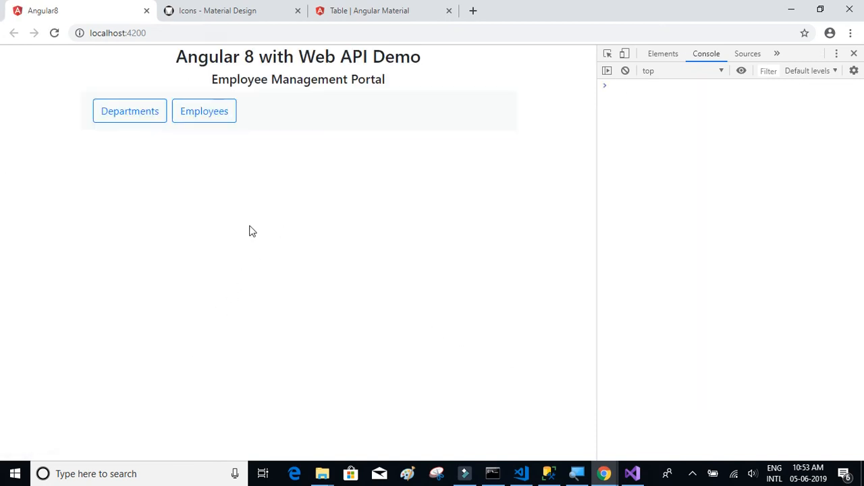
click(130, 111)
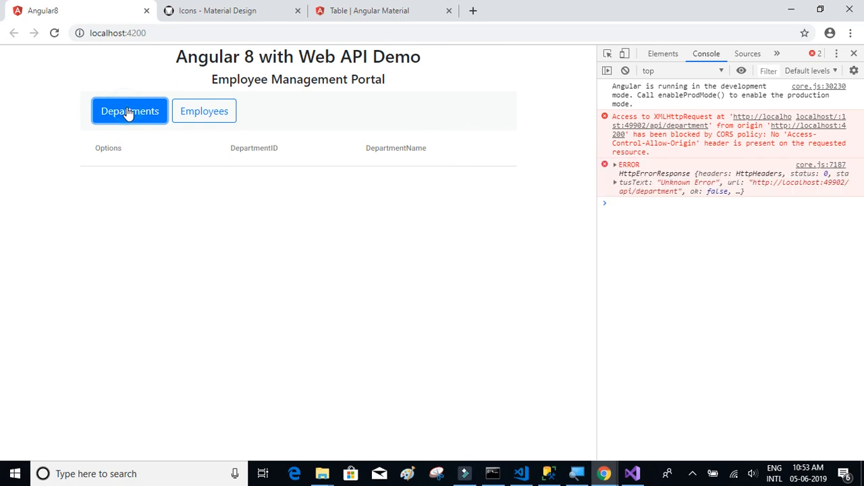